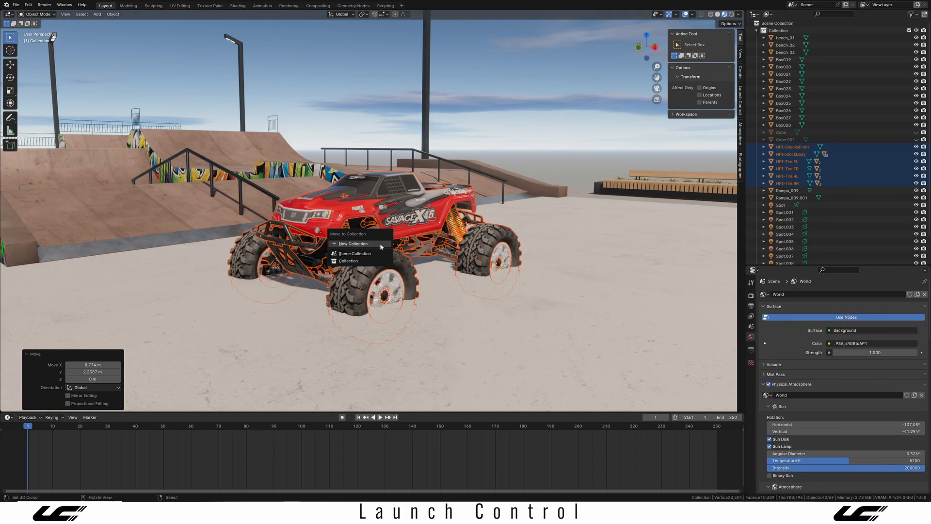
# - Move the truck body, shocks and tires into a new collection named RC_Truck
pyautogui.click(352, 244)
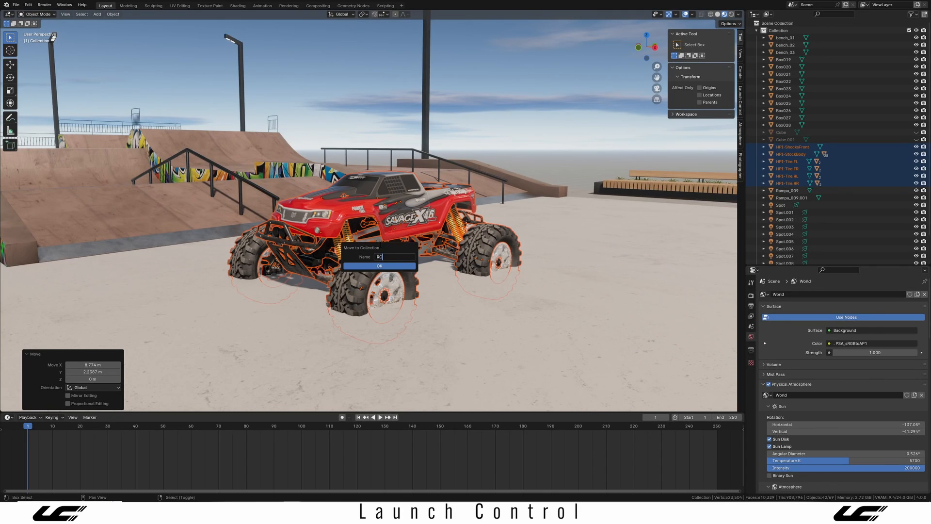
pyautogui.click(379, 266)
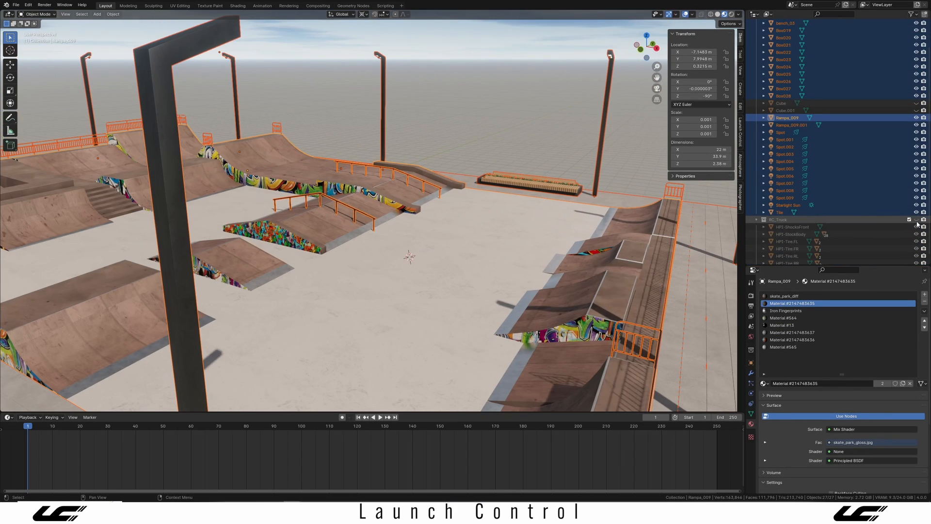
pyautogui.press('s')
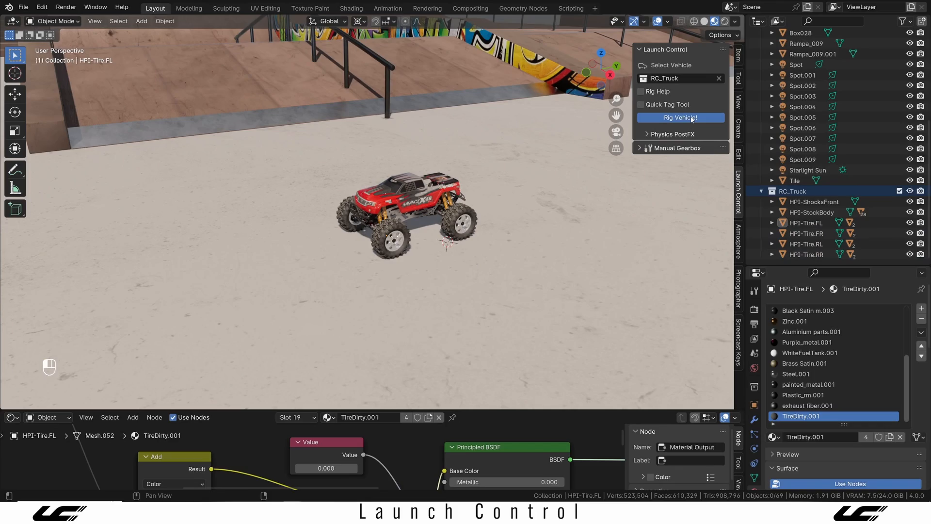
# - Rig RC_Truck as the Launch Control vehicle and switch the rig into Pose Mode
pyautogui.click(681, 118)
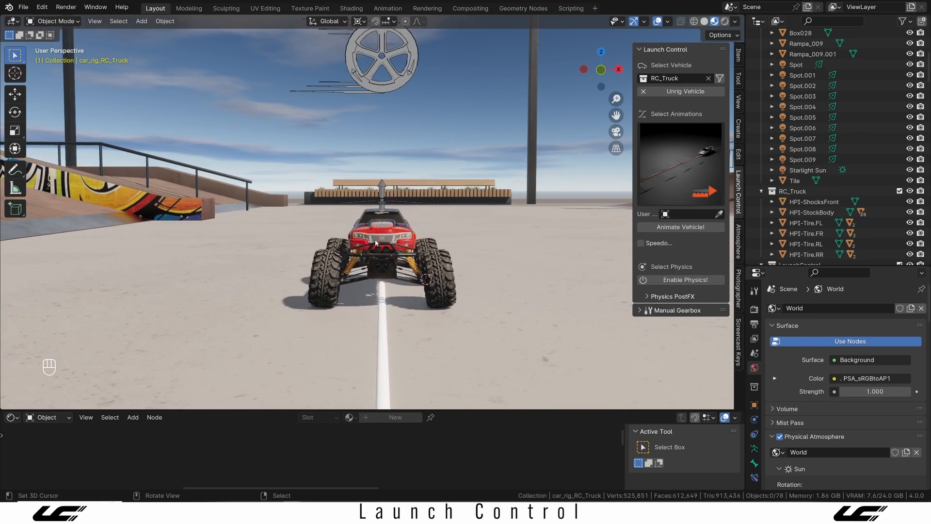
pyautogui.click(57, 20)
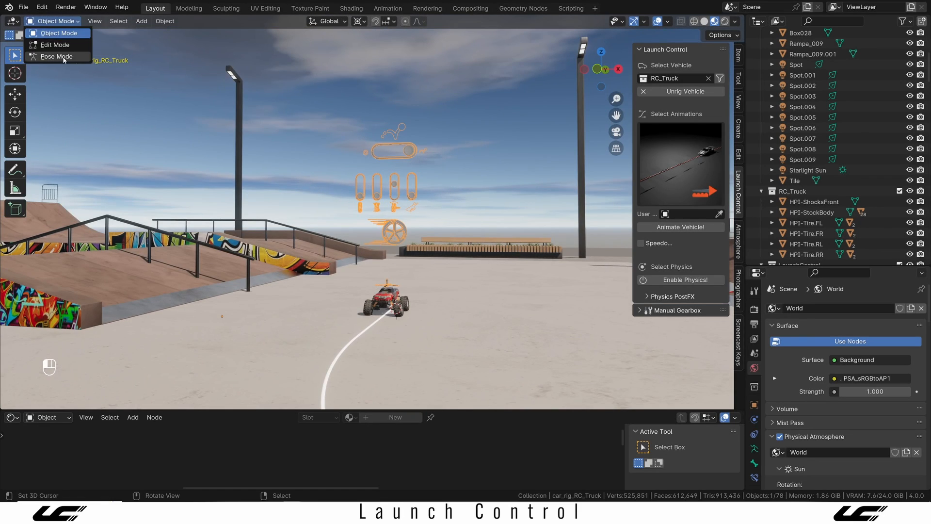
pyautogui.click(57, 56)
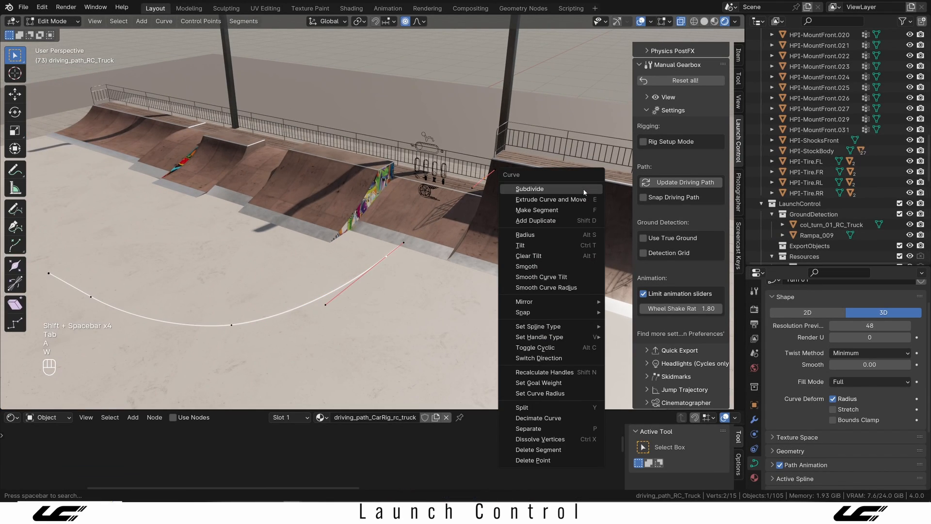
# - Subdivide the driving path segment and move its points toward the ramps
pyautogui.click(530, 189)
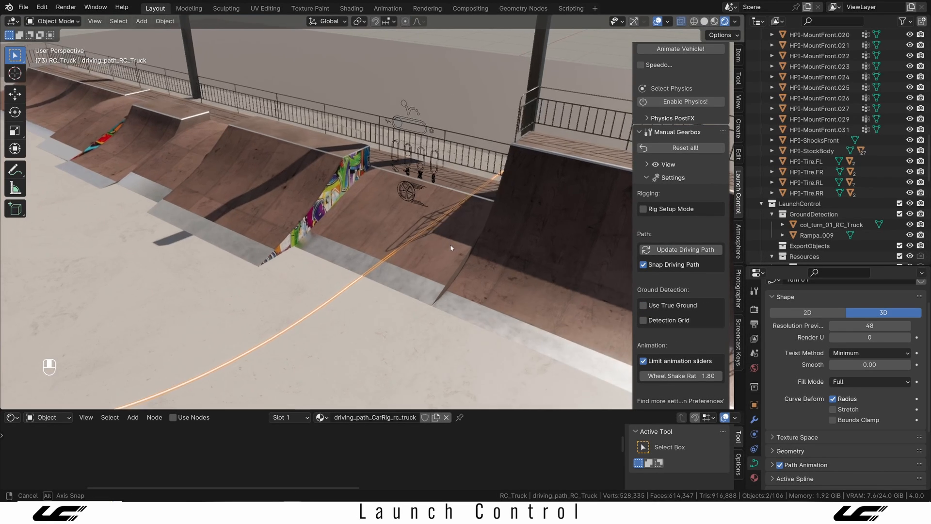
pyautogui.moveTo(451, 248); pyautogui.dragTo(423, 242)
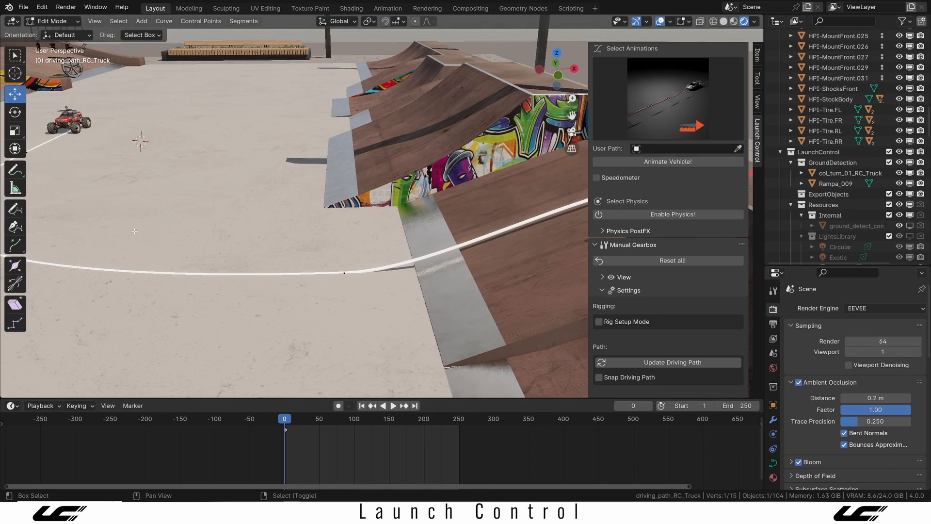
# - Save, expand Physics PostFX and preview the truck's physics run on the timeline
pyautogui.press('ctrl+s')
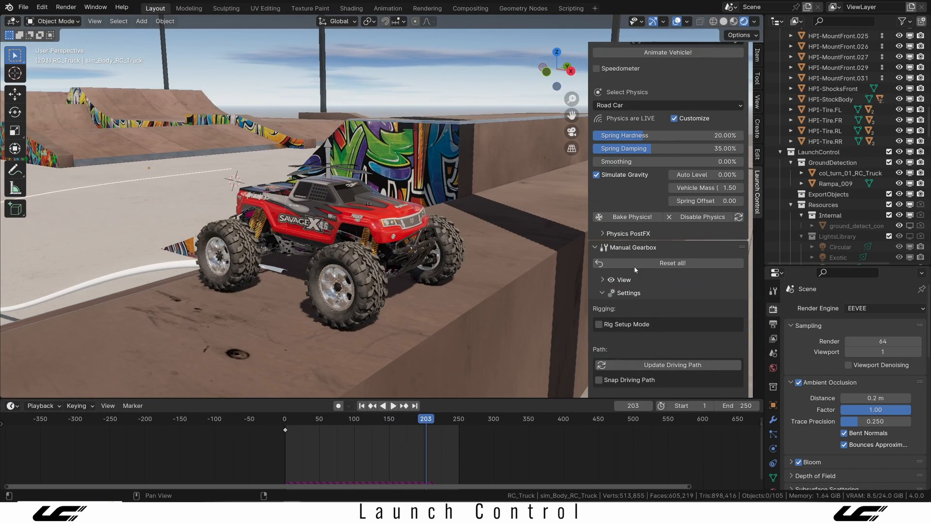
pyautogui.click(628, 233)
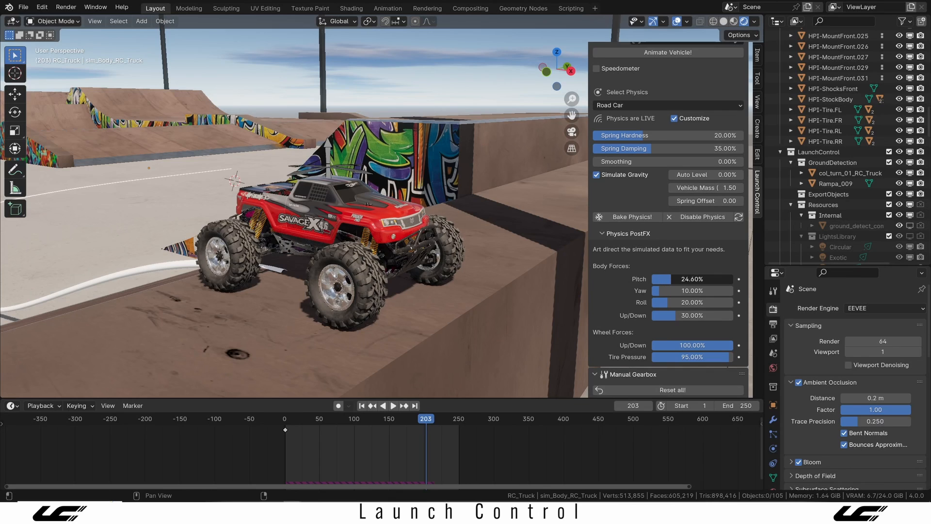
pyautogui.moveTo(426, 418); pyautogui.dragTo(374, 418)
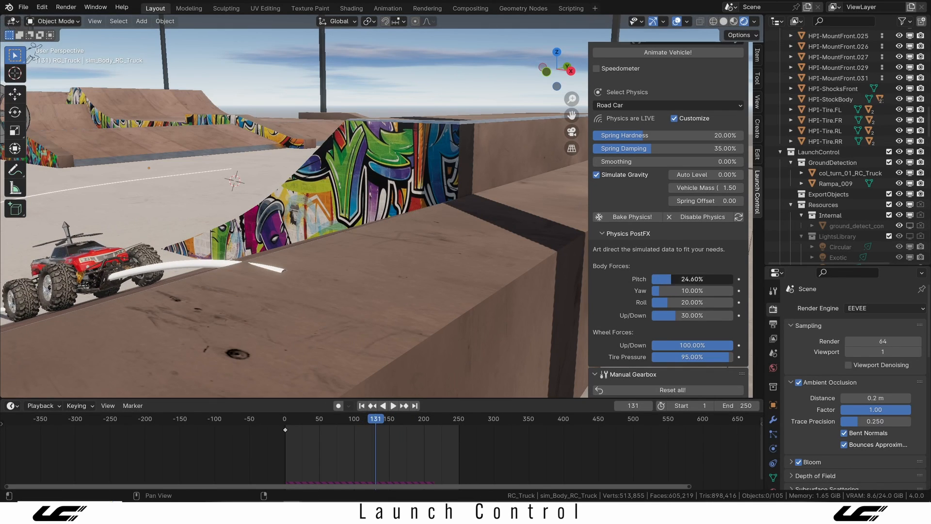
pyautogui.click(391, 405)
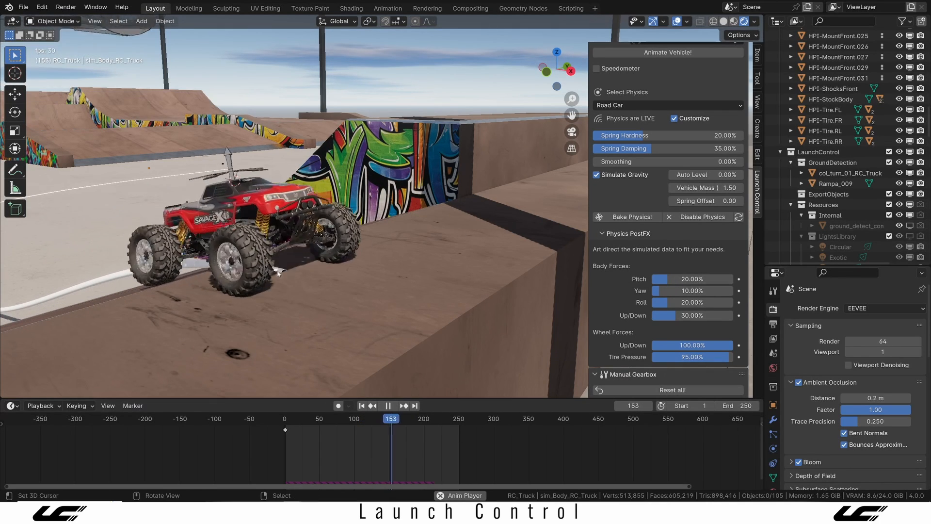
pyautogui.click(387, 406)
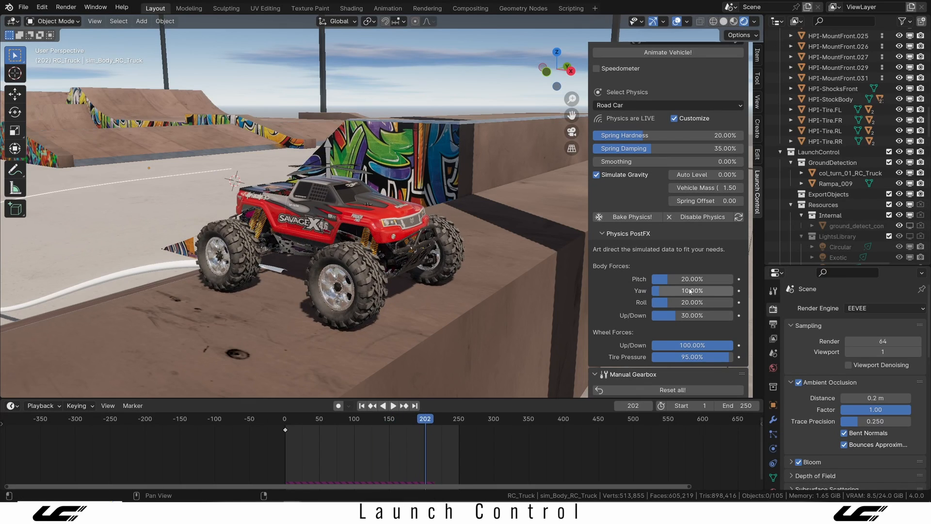
pyautogui.click(392, 405)
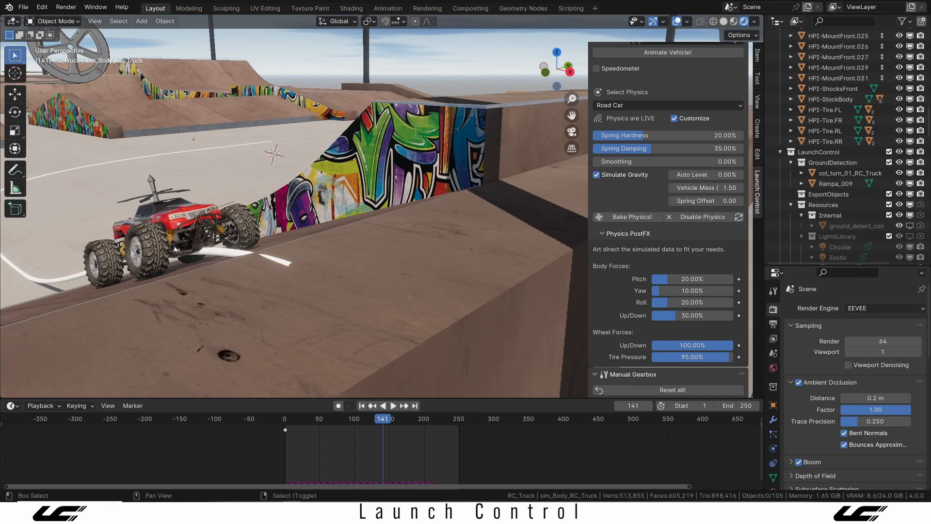
pyautogui.click(391, 406)
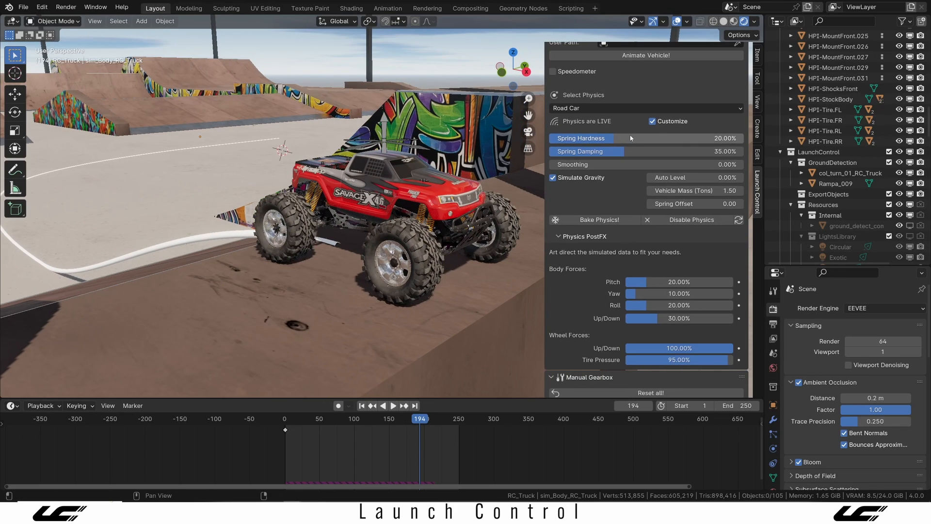
pyautogui.moveTo(695, 190)
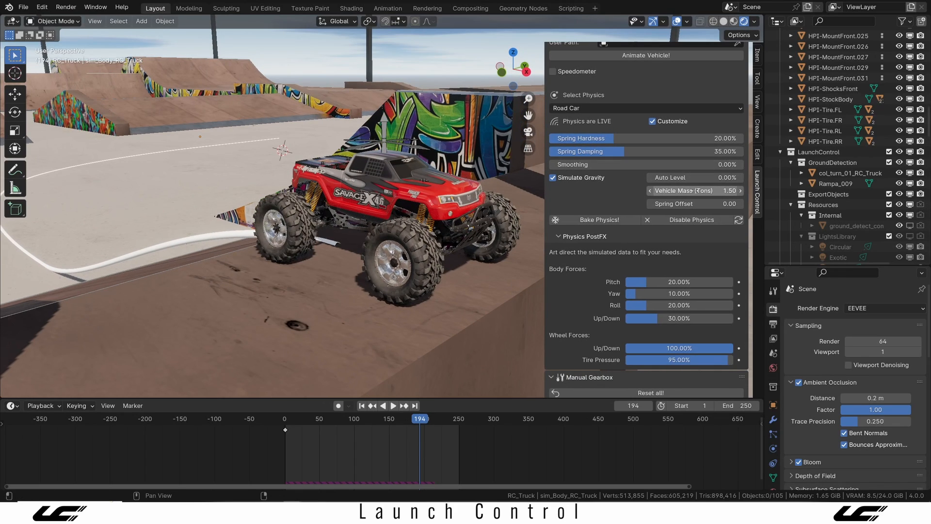
# - Lower the Vehicle Mass in the physics panel and confirm the new value
pyautogui.click(694, 190)
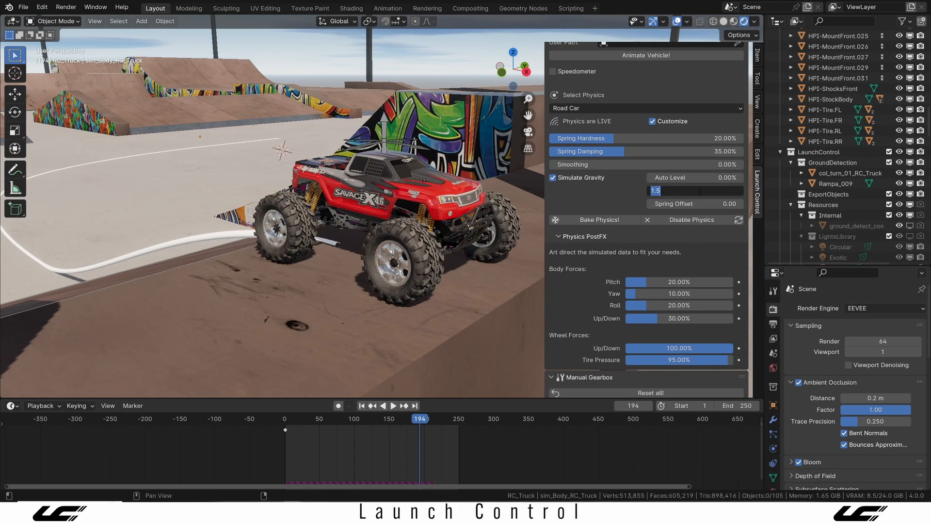
pyautogui.click(391, 406)
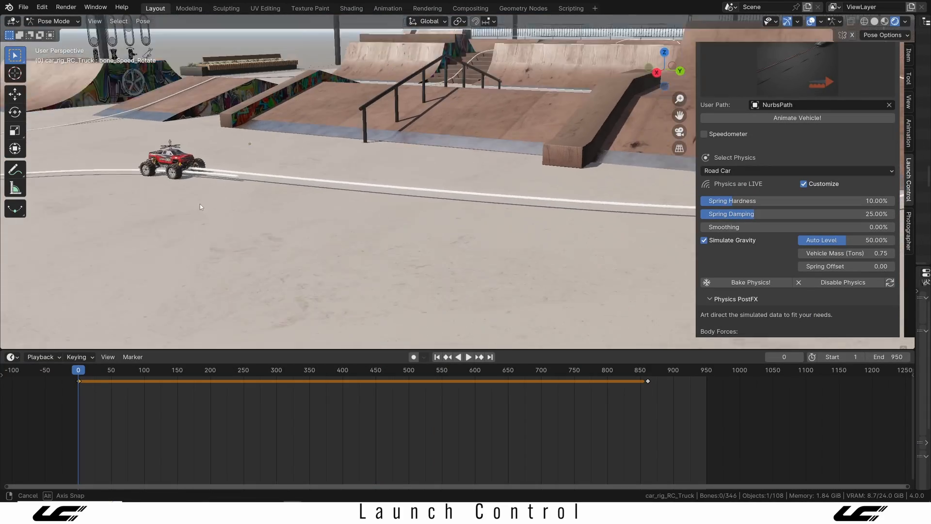
# - Play the truck's animation along the NurbsPath route over the ramps and stairs
pyautogui.click(467, 357)
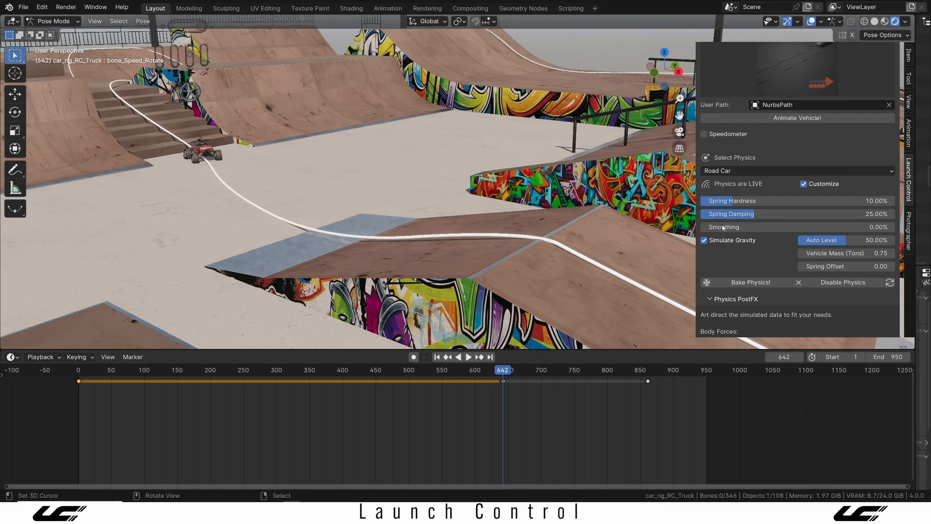
# - Compare the run with Auto Level at 0, then set Auto Level back to 50%
pyautogui.click(821, 240)
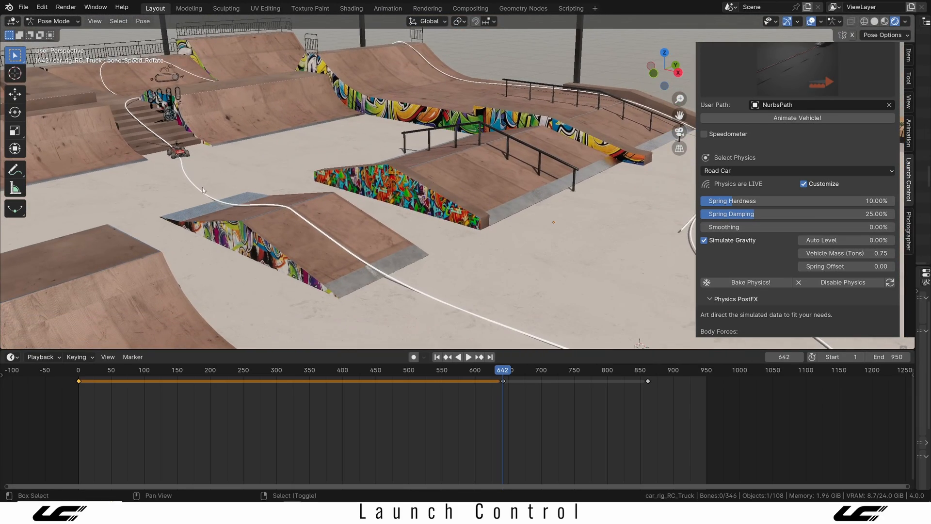
pyautogui.click(467, 357)
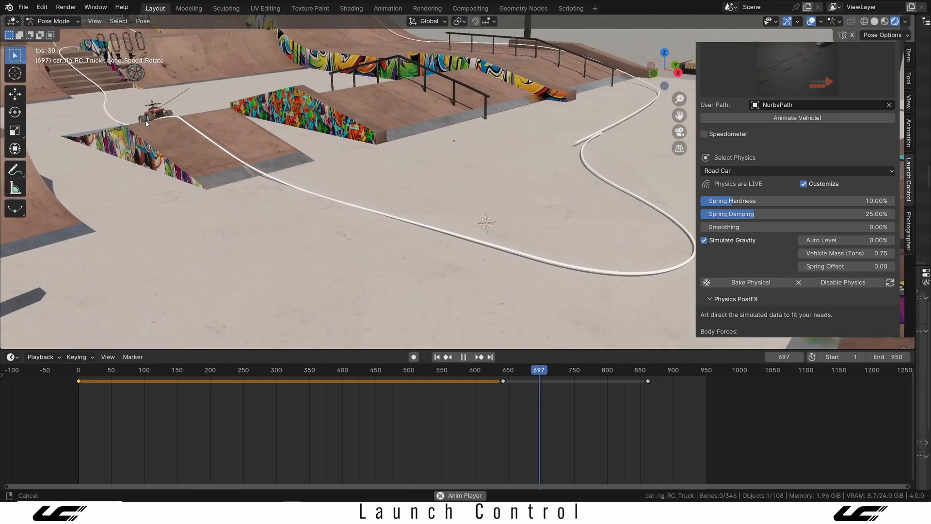
pyautogui.click(463, 357)
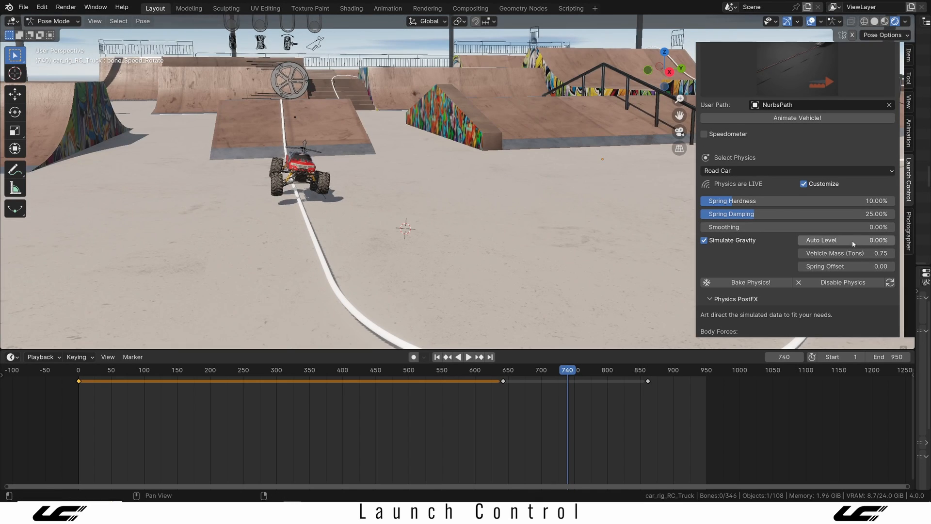
pyautogui.moveTo(846, 240); pyautogui.dragTo(873, 239)
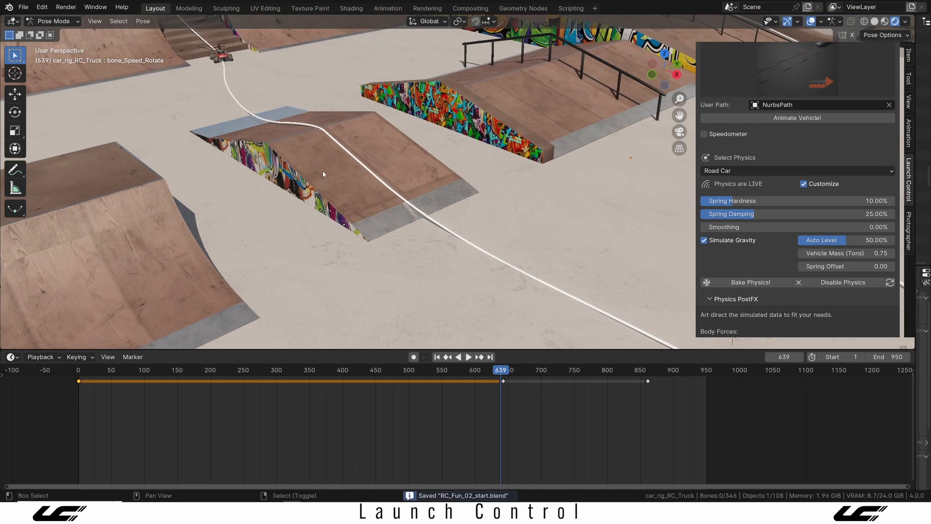
pyautogui.click(468, 357)
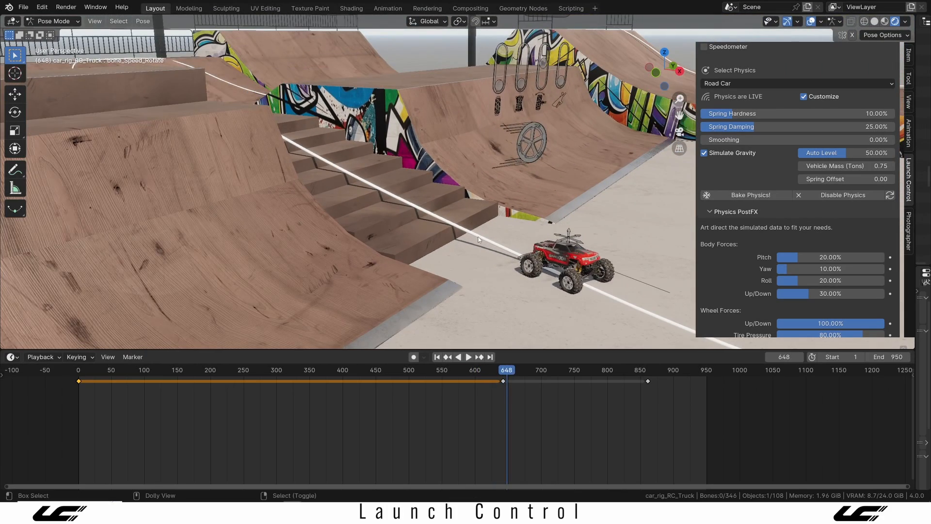
# - Orbit to the truck on the stairs and scroll the sidebar down to the View section
pyautogui.moveTo(507, 369); pyautogui.dragTo(496, 370)
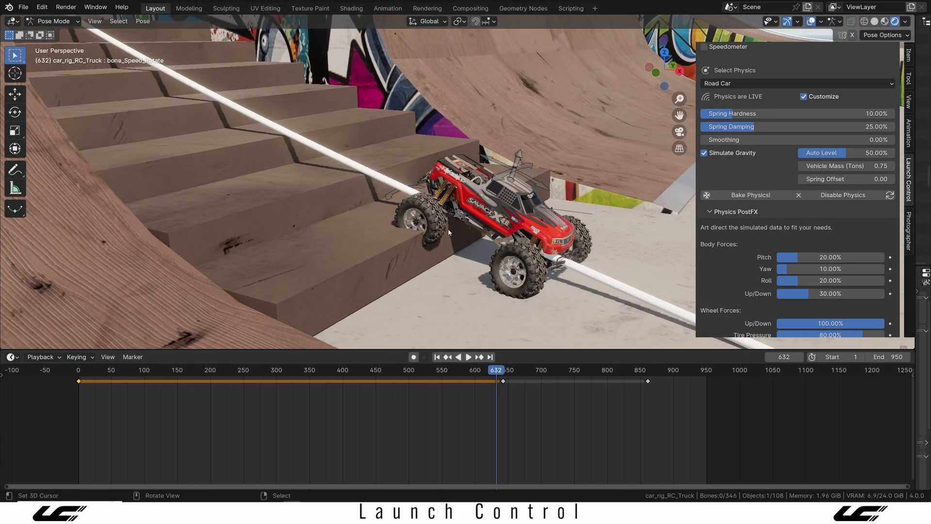
pyautogui.scroll(-3)
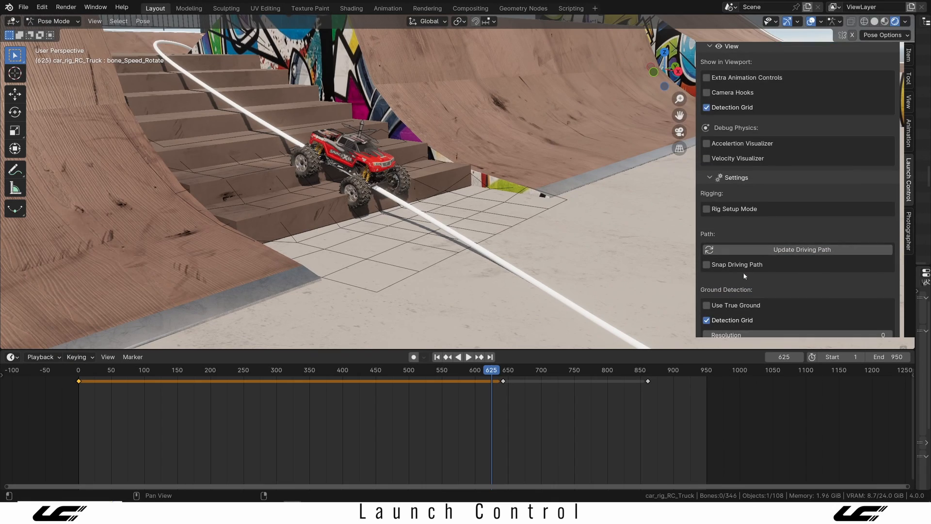
pyautogui.scroll(-3)
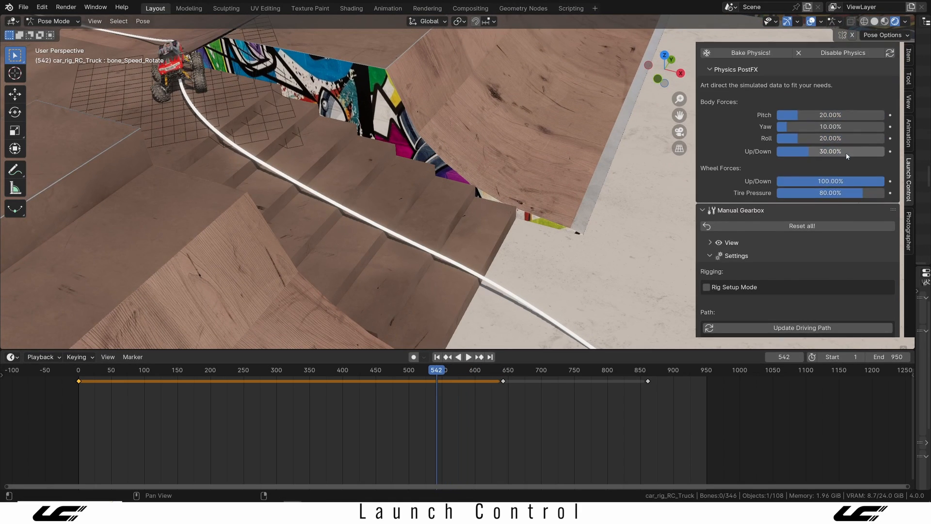
pyautogui.click(468, 356)
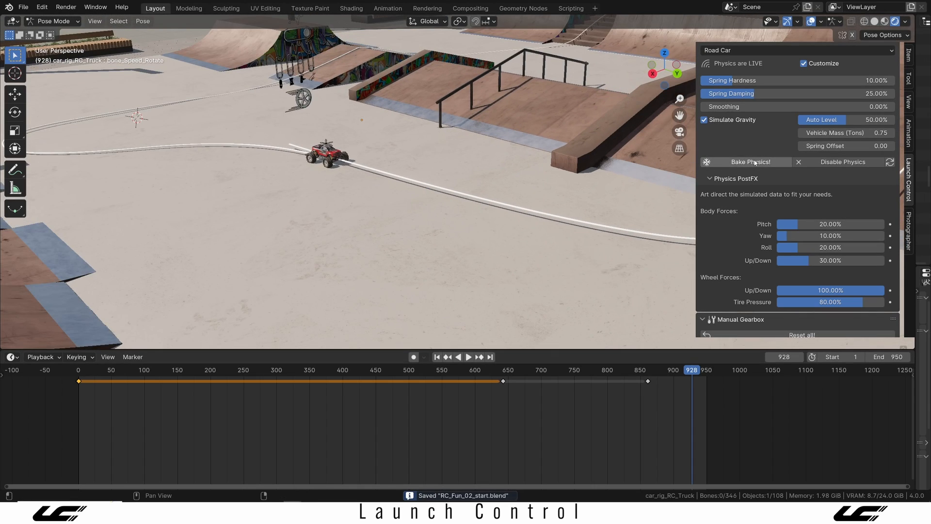
# - Bake the RC_Truck's physics and jump to a later frame of the cached run
pyautogui.click(750, 162)
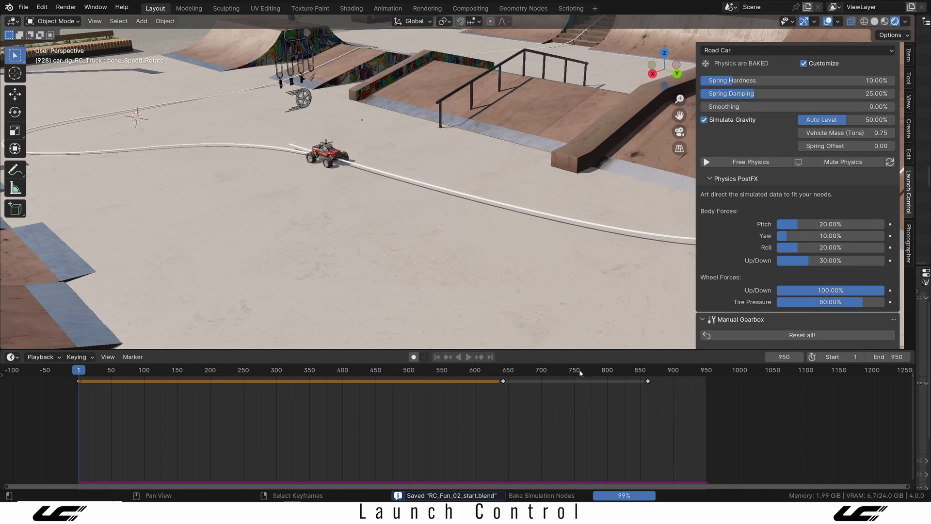
pyautogui.click(468, 357)
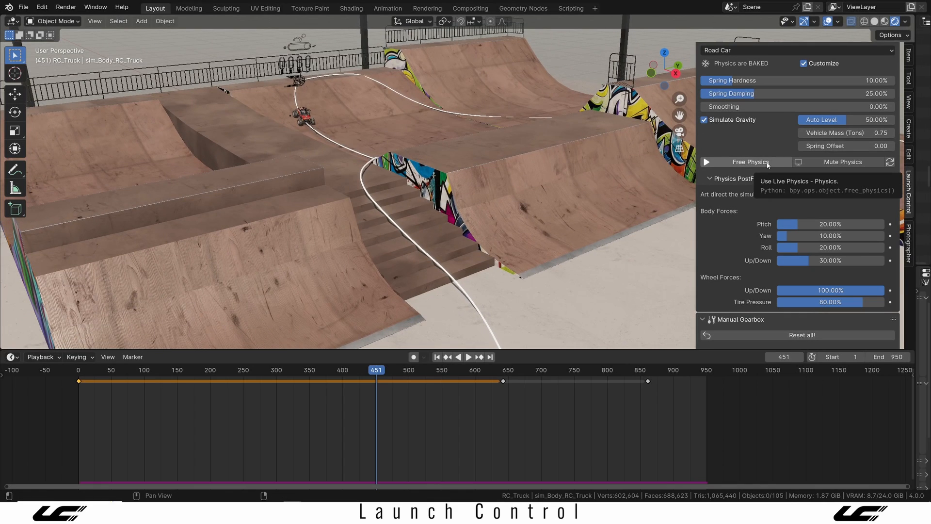
pyautogui.moveTo(752, 171)
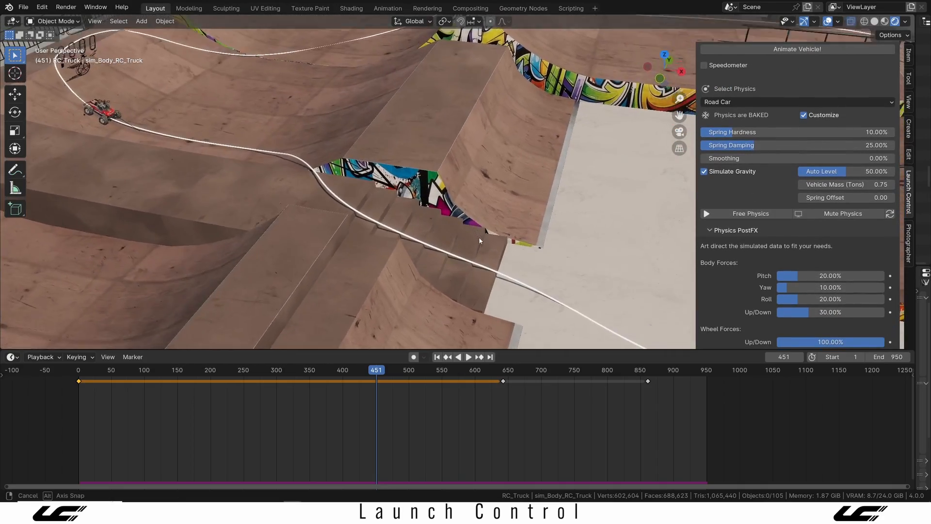
pyautogui.moveTo(479, 241); pyautogui.dragTo(392, 205)
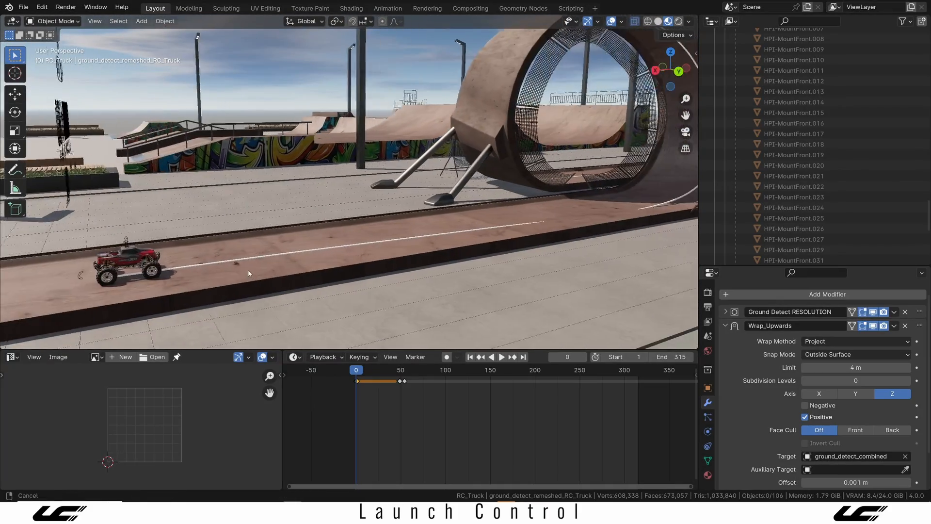
# - Scrub the timeline and show the ground detection grid under the truck on the ramp
pyautogui.click(500, 357)
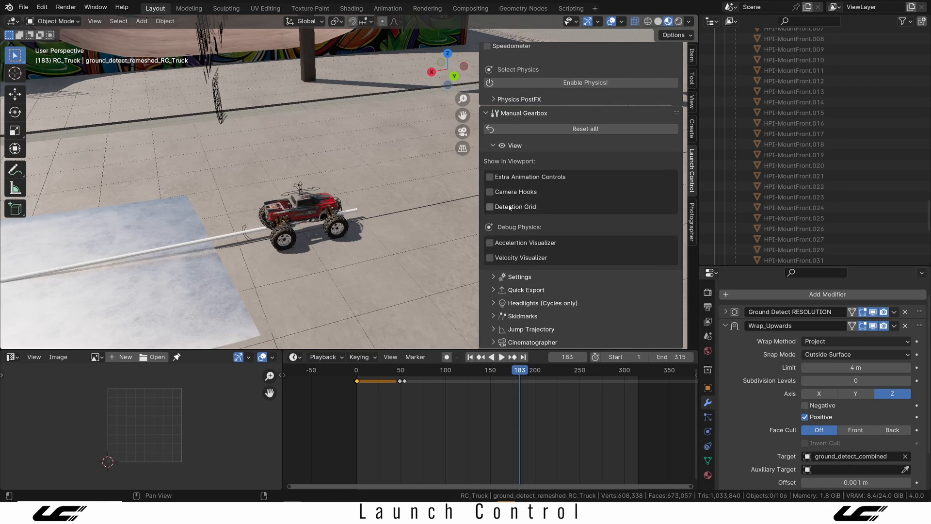
pyautogui.click(489, 206)
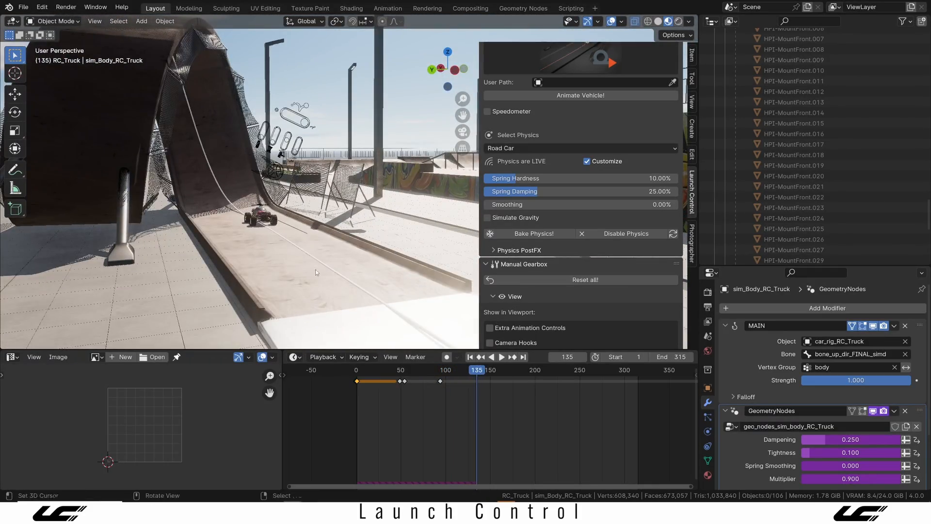
# - Play the truck toward the loop with live Road Car physics enabled
pyautogui.click(502, 357)
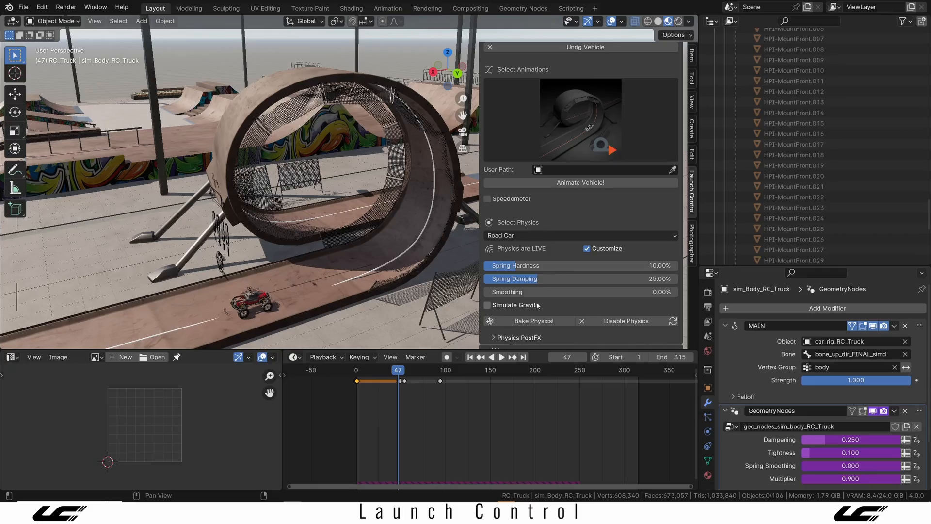
pyautogui.click(488, 305)
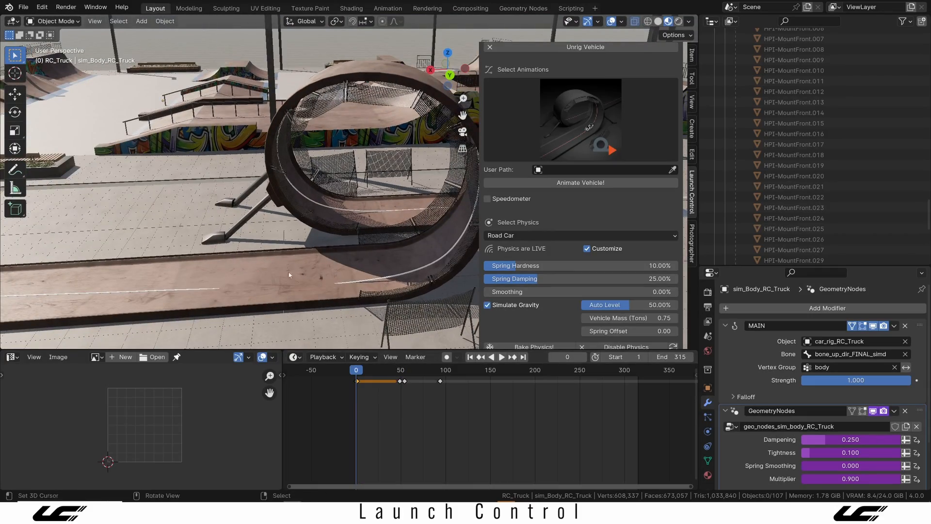
pyautogui.click(501, 357)
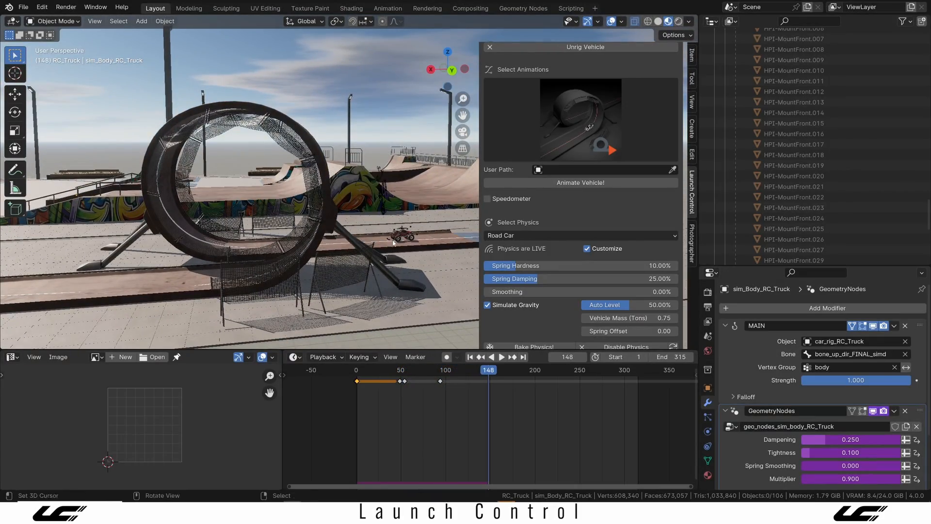
pyautogui.moveTo(488, 369); pyautogui.dragTo(462, 370)
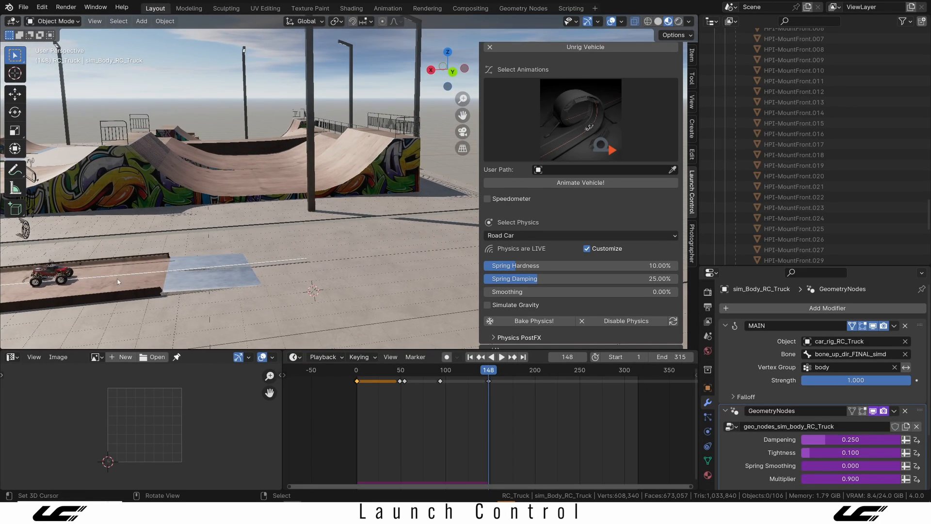
pyautogui.moveTo(182, 272)
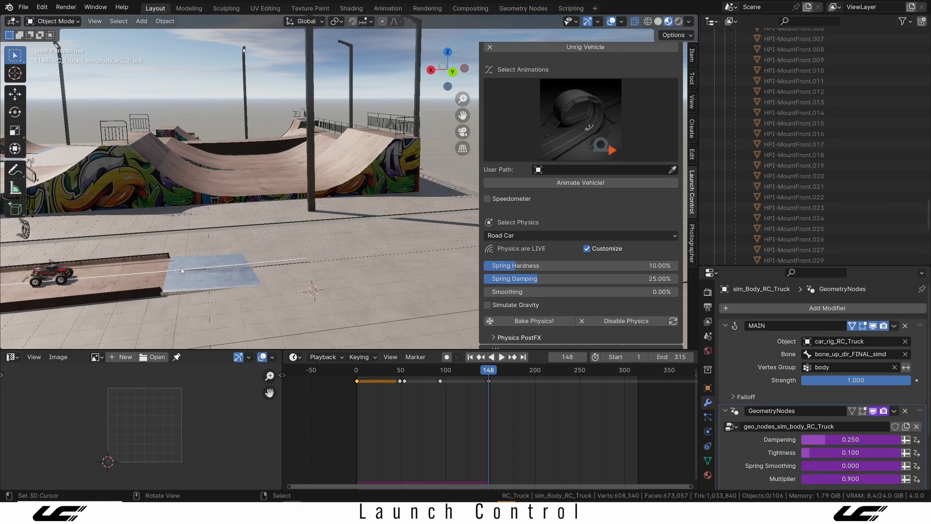
pyautogui.moveTo(190, 168)
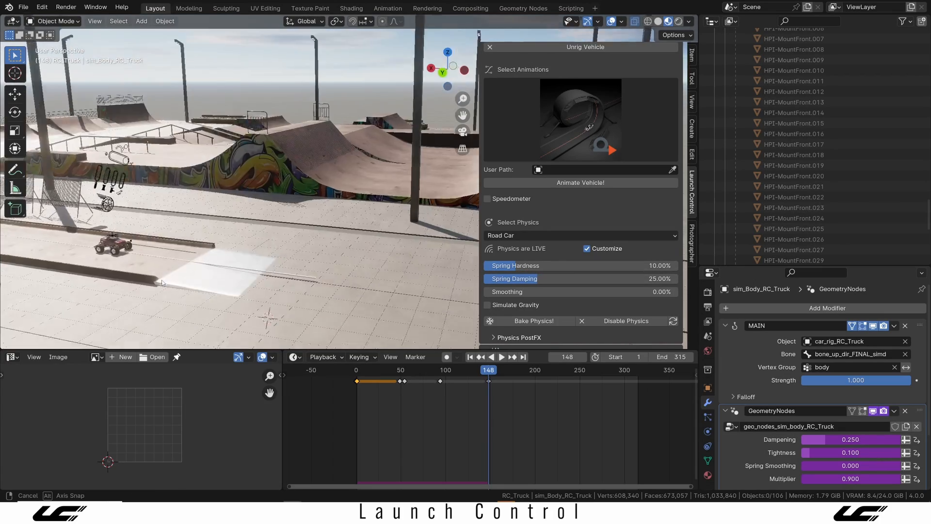
pyautogui.click(501, 357)
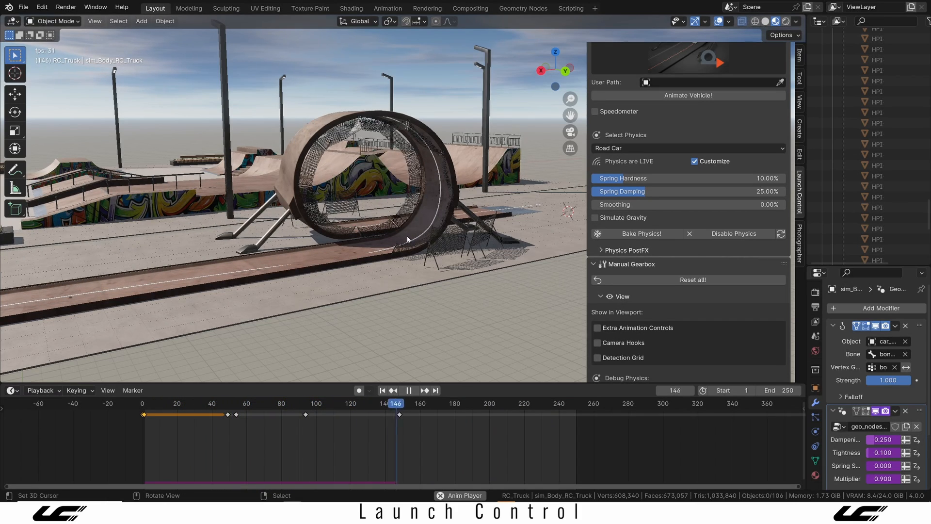
# - Choose the Heavy Truck preset in the Launch Control physics dropdown
pyautogui.moveTo(395, 404); pyautogui.dragTo(501, 403)
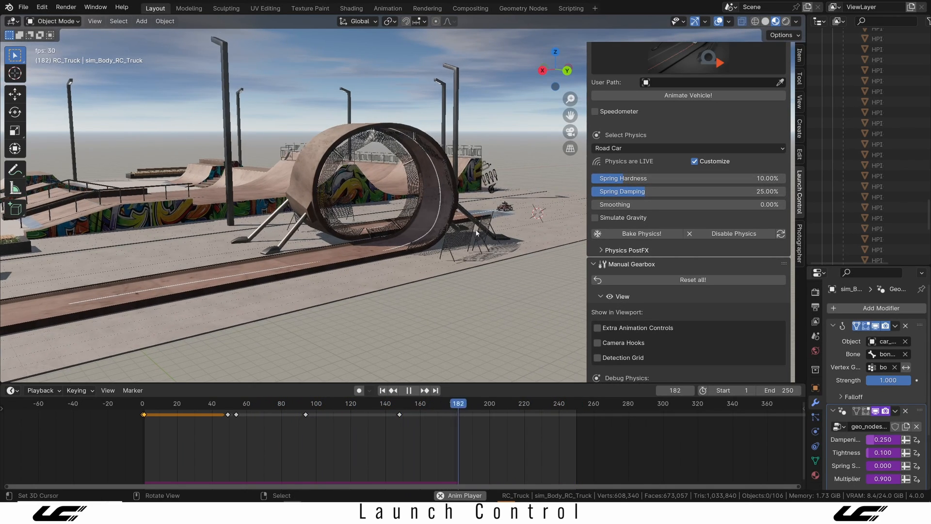
pyautogui.click(687, 148)
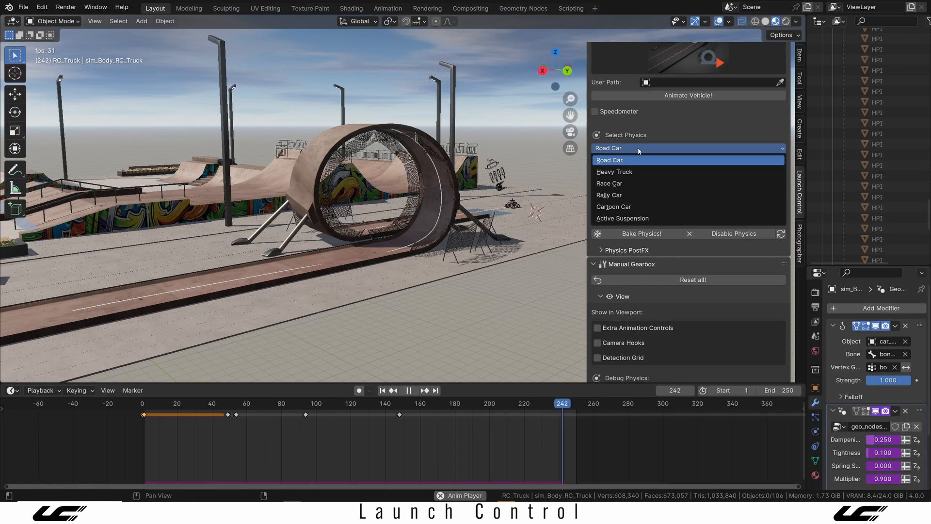
pyautogui.click(227, 404)
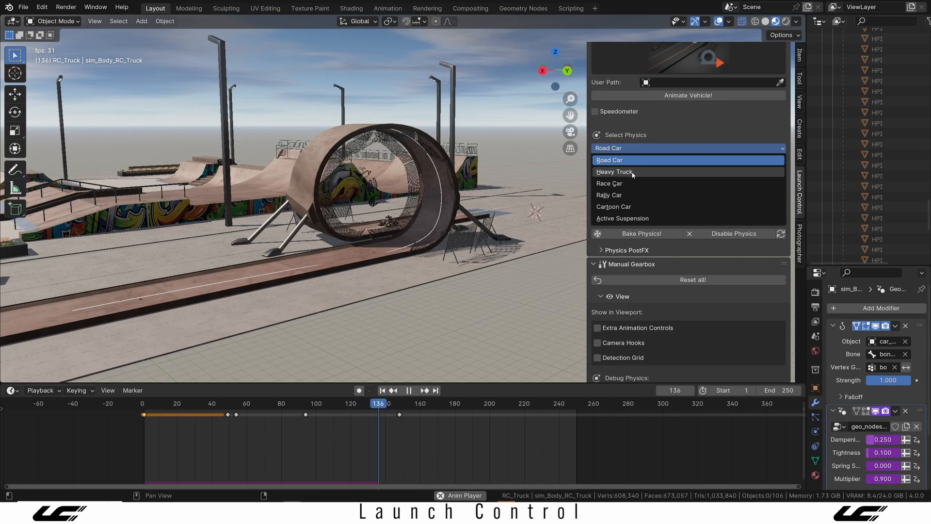
pyautogui.click(609, 160)
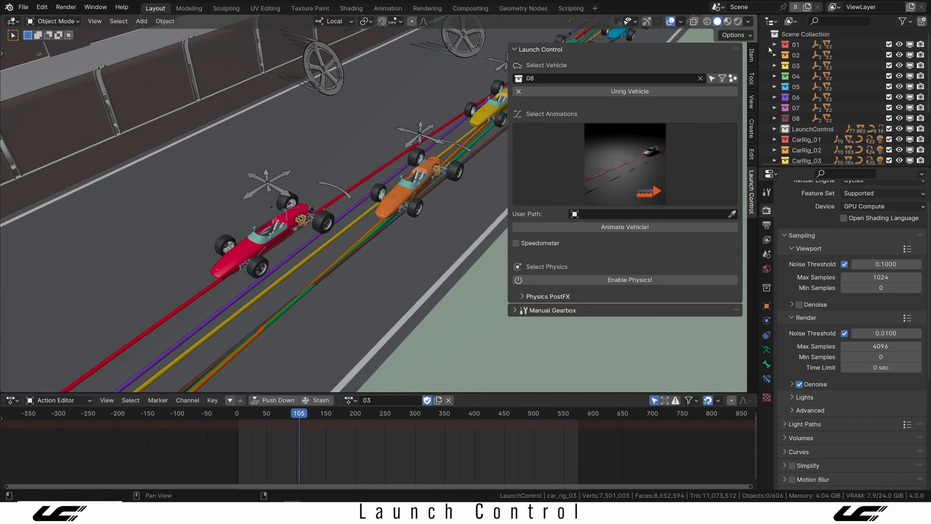
# - Select car 02 as the Launch Control vehicle and rig it with its own driving path
pyautogui.click(795, 65)
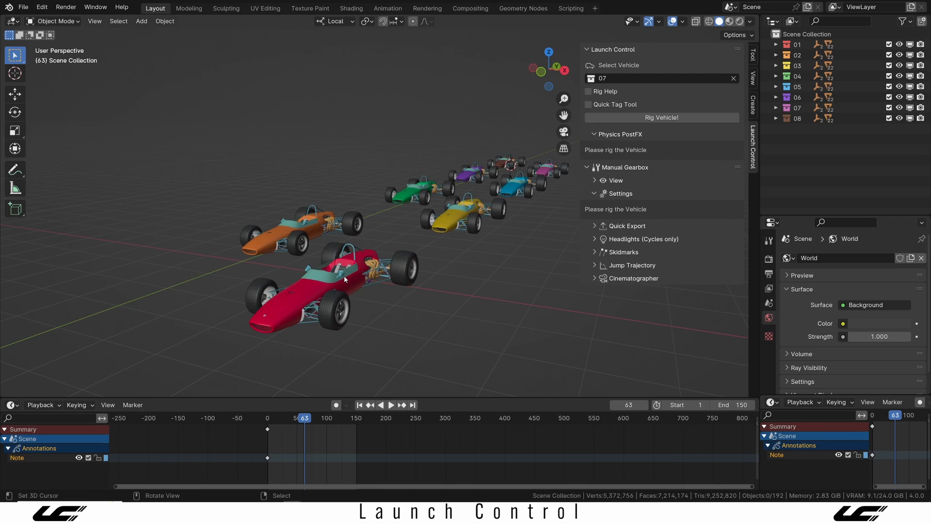
pyautogui.rightClick(797, 45)
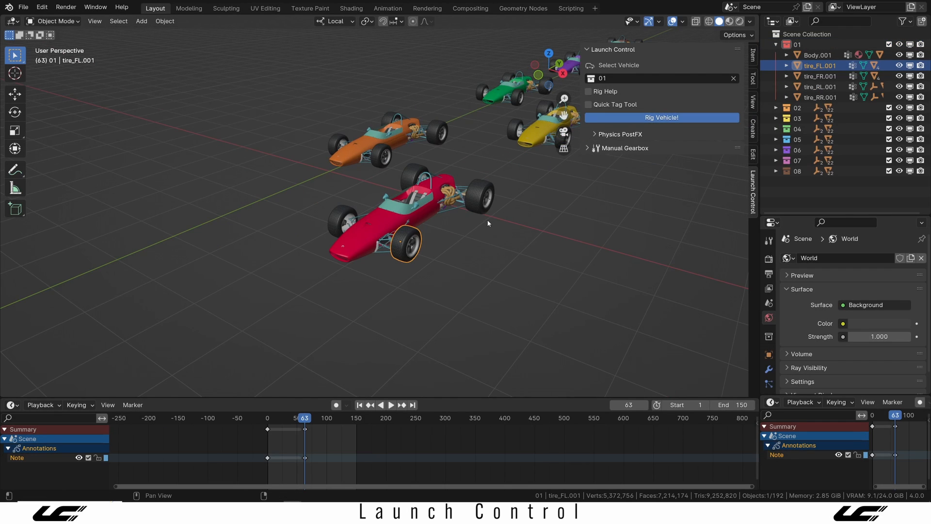
pyautogui.click(660, 118)
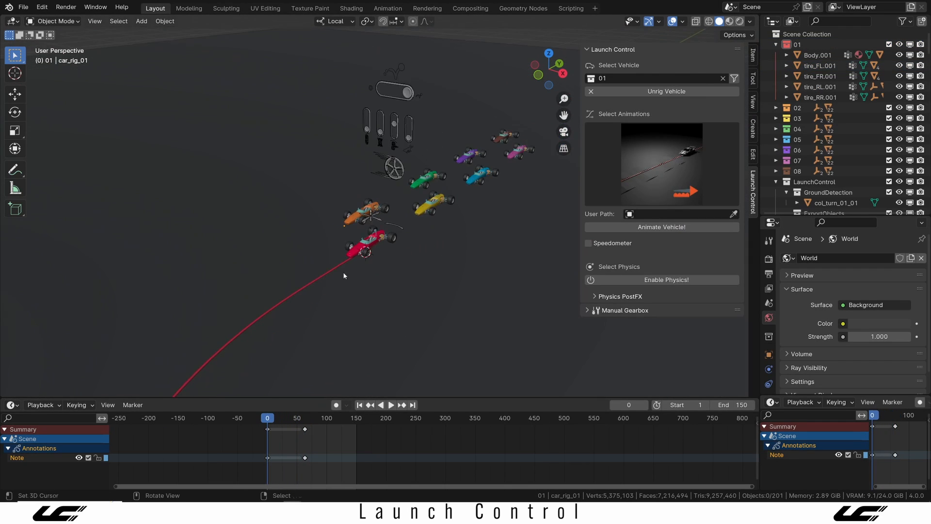
pyautogui.click(390, 405)
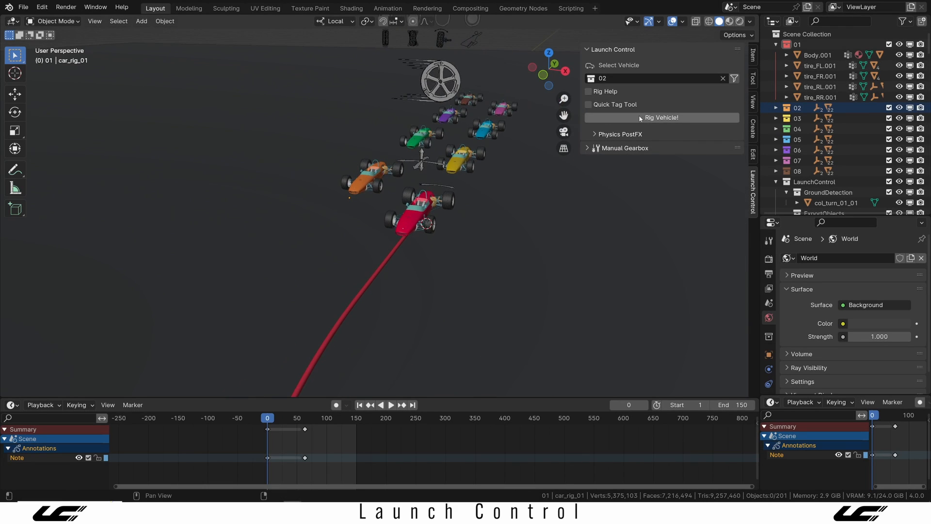
pyautogui.click(660, 118)
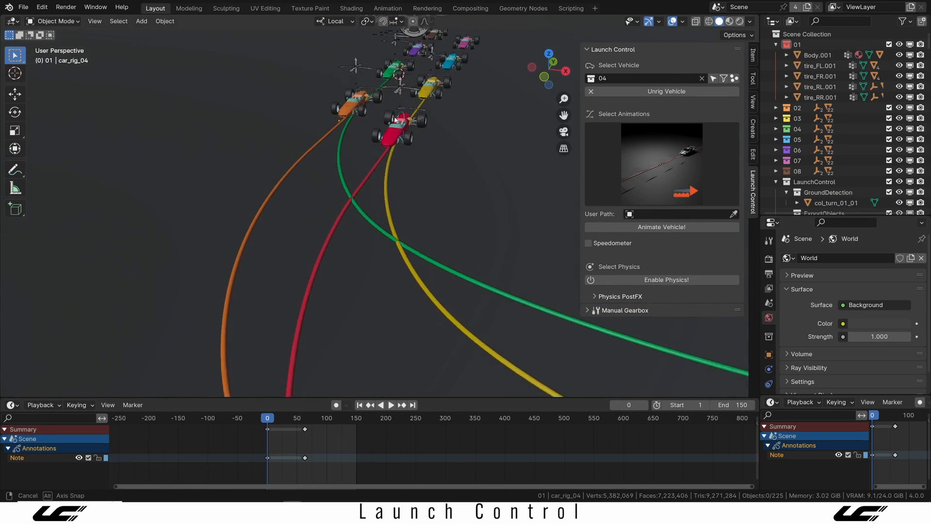
pyautogui.moveTo(268, 418); pyautogui.dragTo(295, 418)
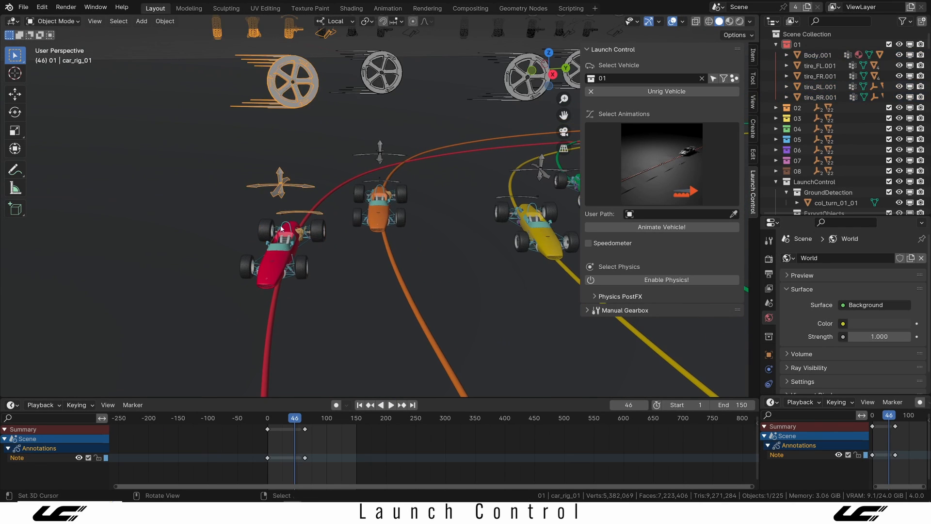
# - Filter the Select Vehicle list to rigged cars only, keeping car 01 selected
pyautogui.click(647, 78)
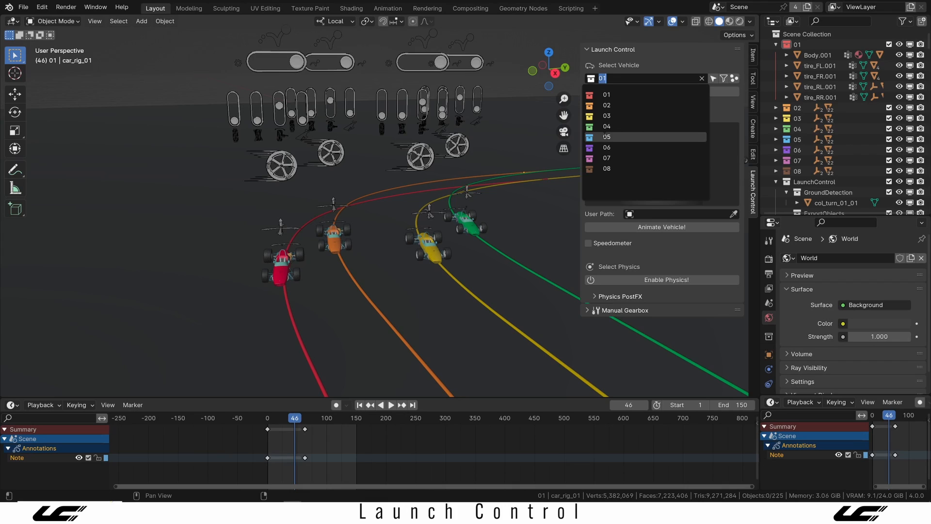
pyautogui.moveTo(606, 126)
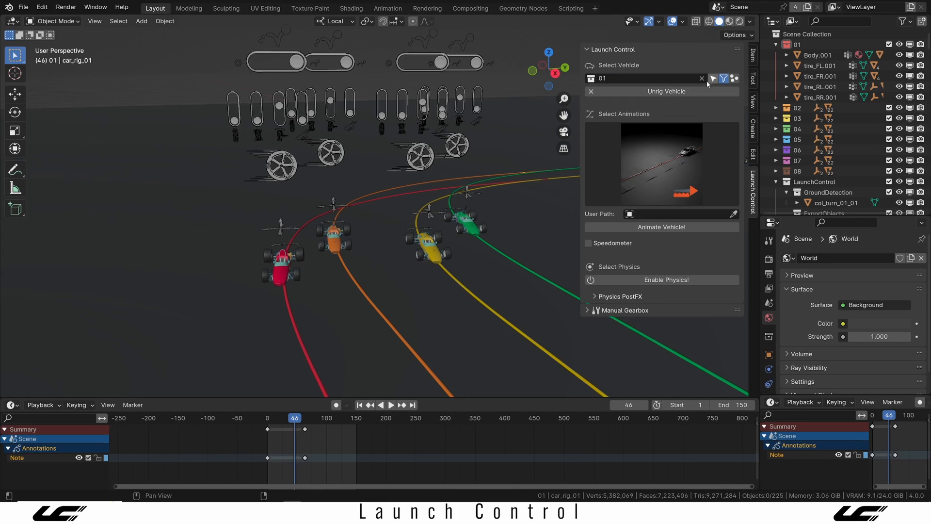
pyautogui.click(644, 77)
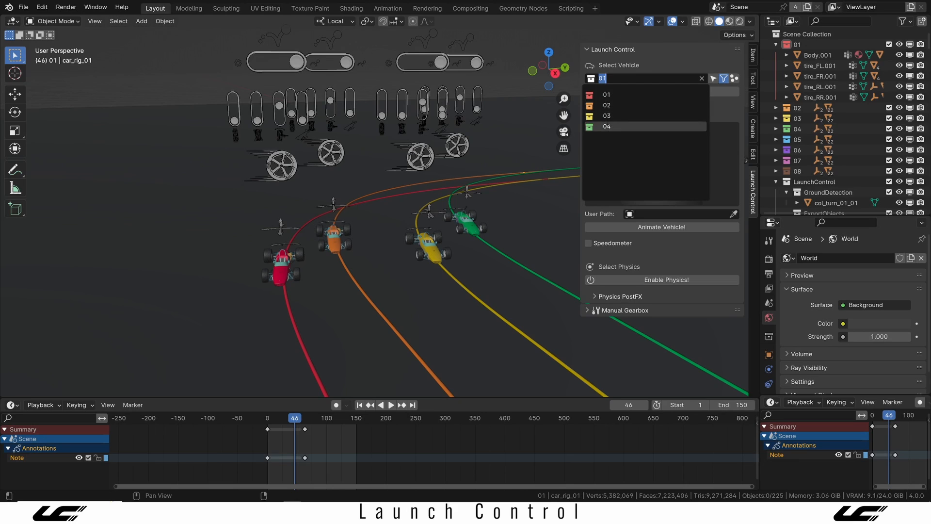
pyautogui.click(606, 94)
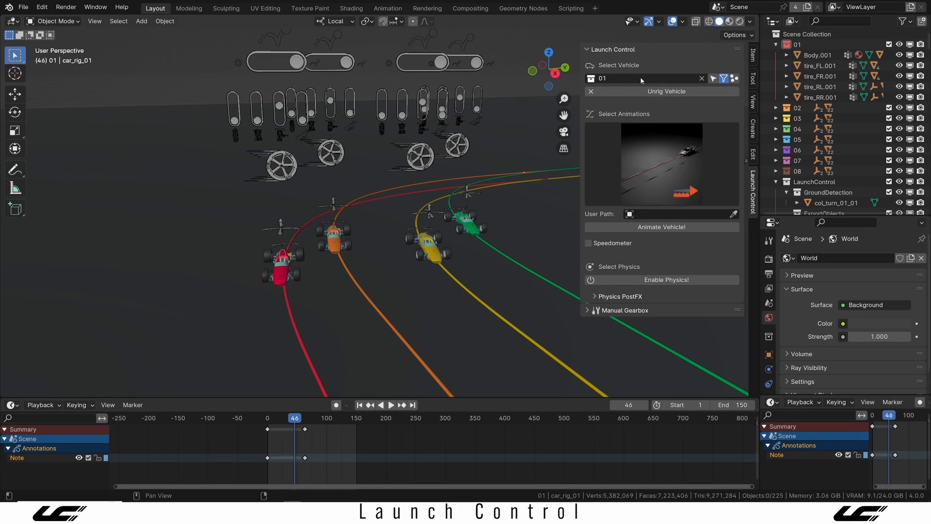
pyautogui.moveTo(416, 237); pyautogui.dragTo(433, 259)
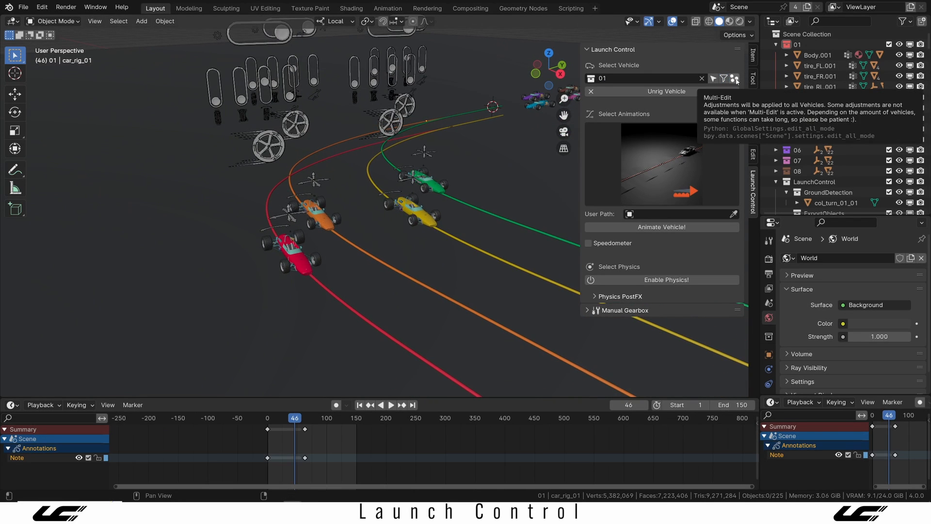
# - Enable the Multi-Edit toggle so settings apply to every rigged car
pyautogui.click(735, 79)
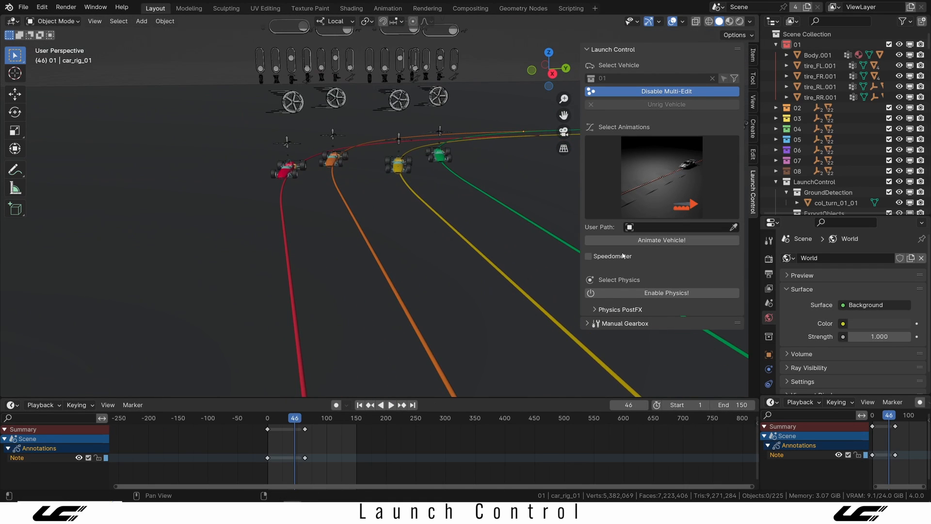
pyautogui.click(589, 257)
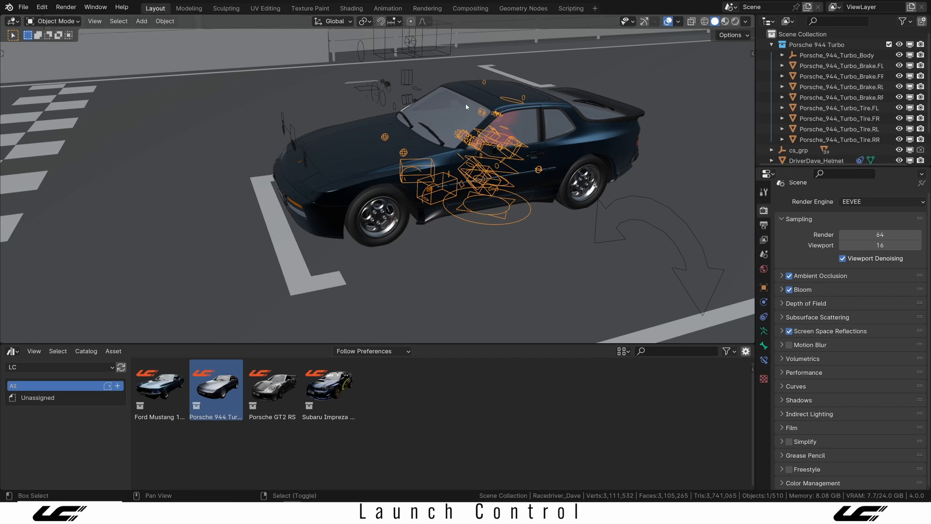
# - Parent the Dave driver rig to Porsche_944_Turbo_Body using Object parenting
pyautogui.click(836, 54)
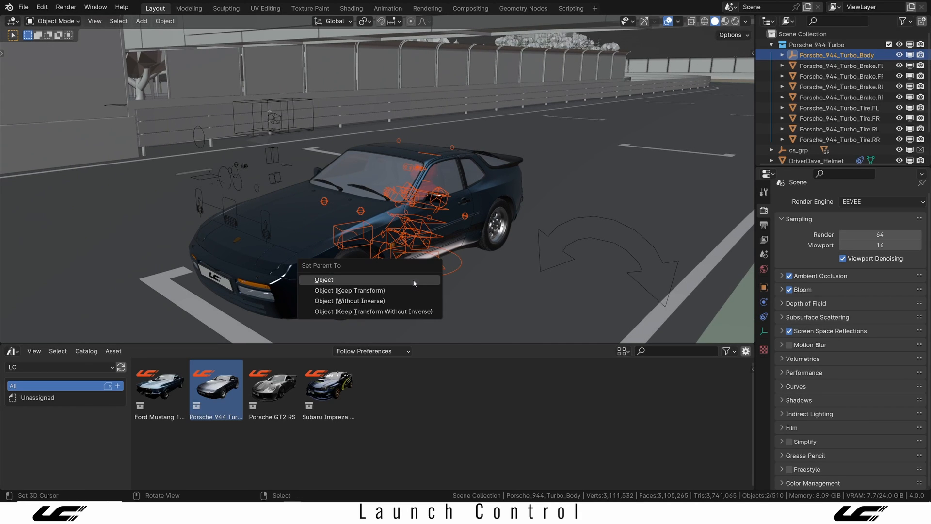
pyautogui.click(324, 279)
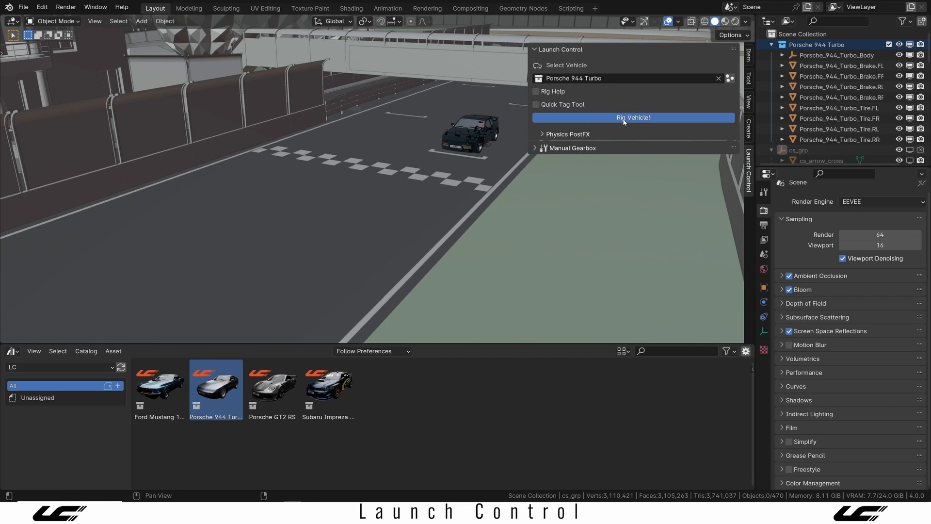
pyautogui.moveTo(376, 206)
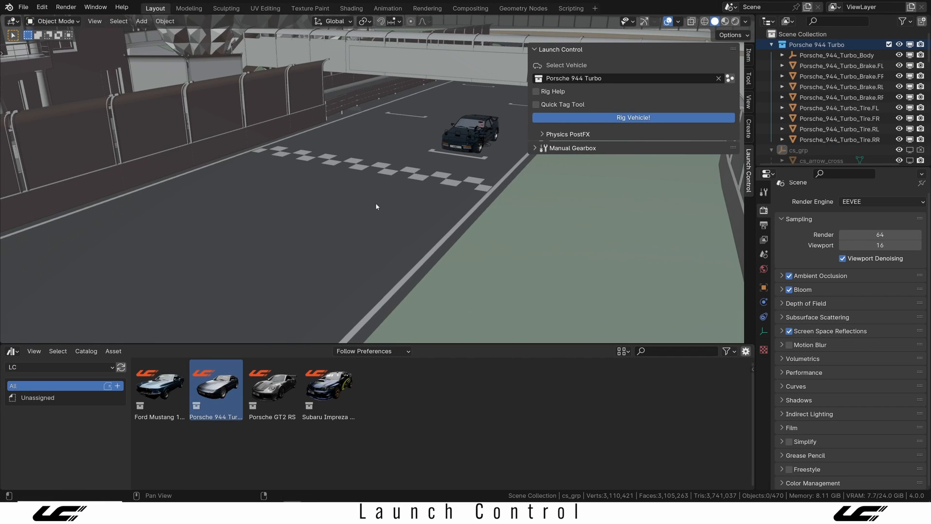
# - Rig the Porsche 944 Turbo, giving it a car rig and blue driving path
pyautogui.click(634, 117)
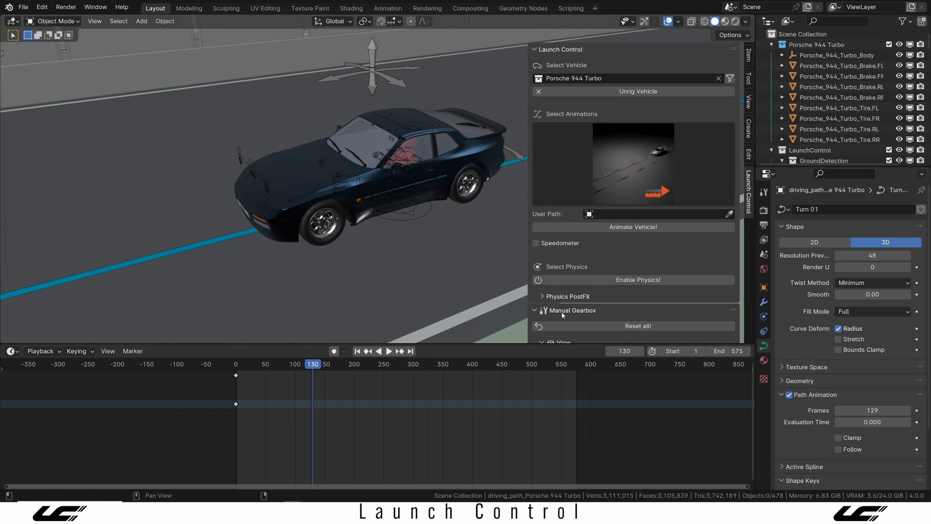
pyautogui.scroll(-3)
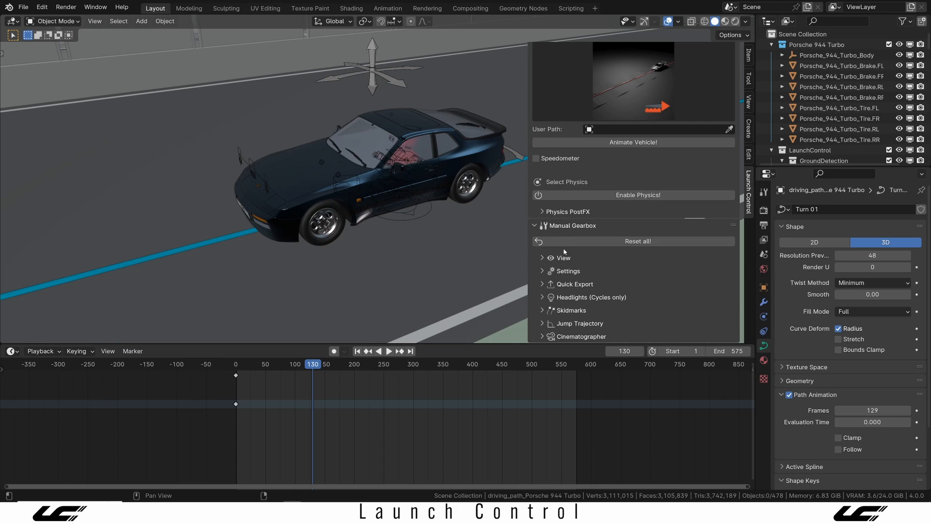
# - In Rig Setup Mode, target the hand Child Of constraint at car_rig_Porsche 944 Turbo, bone_steeringWheel
pyautogui.click(542, 255)
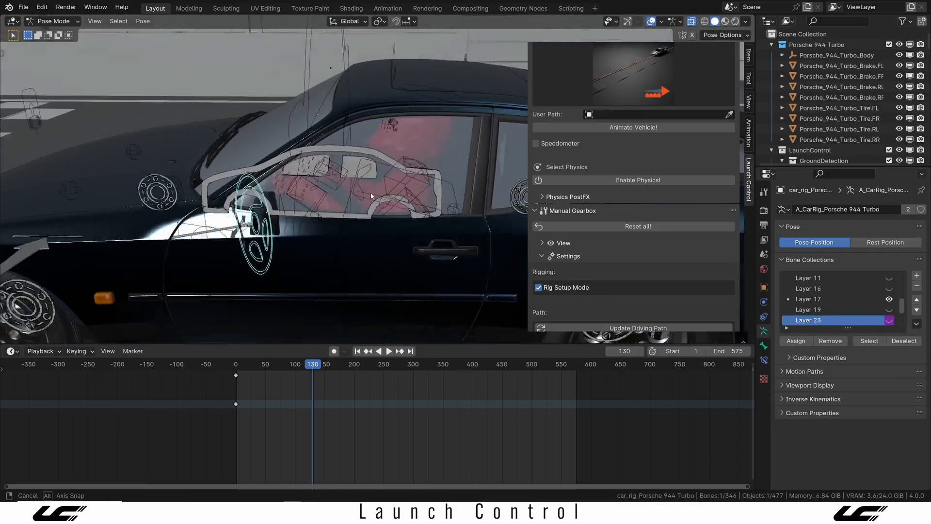
pyautogui.press('r')
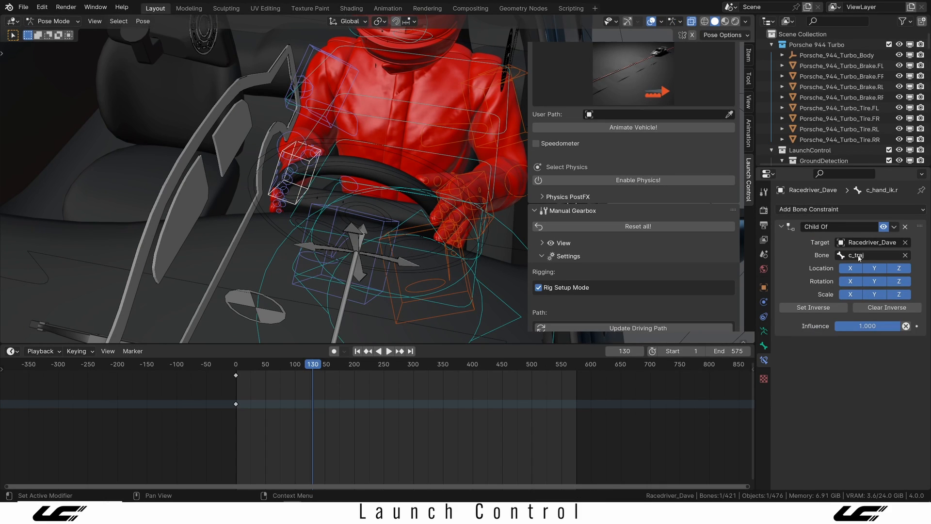
pyautogui.click(873, 243)
pyautogui.write('steering')
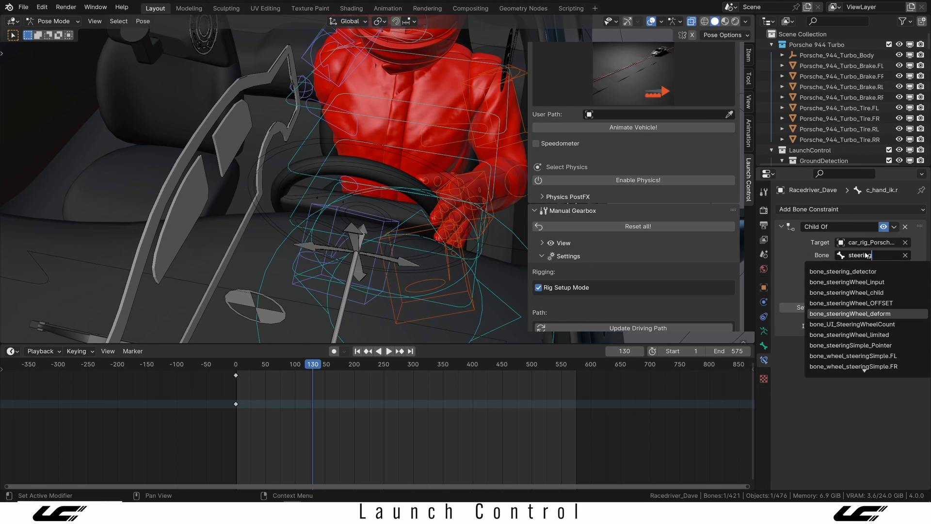
pyautogui.click(850, 313)
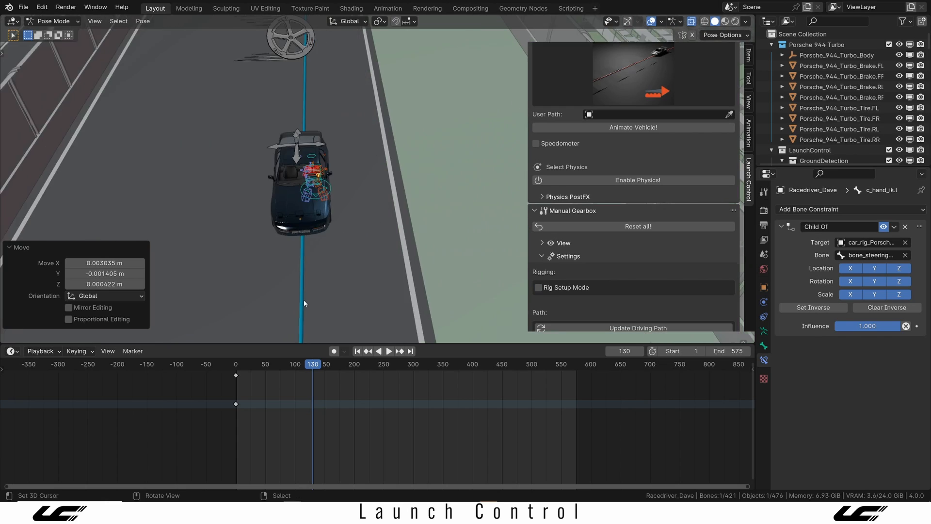
# - Grab the car rig's main control and move it to confirm Dave rides along
pyautogui.click(52, 21)
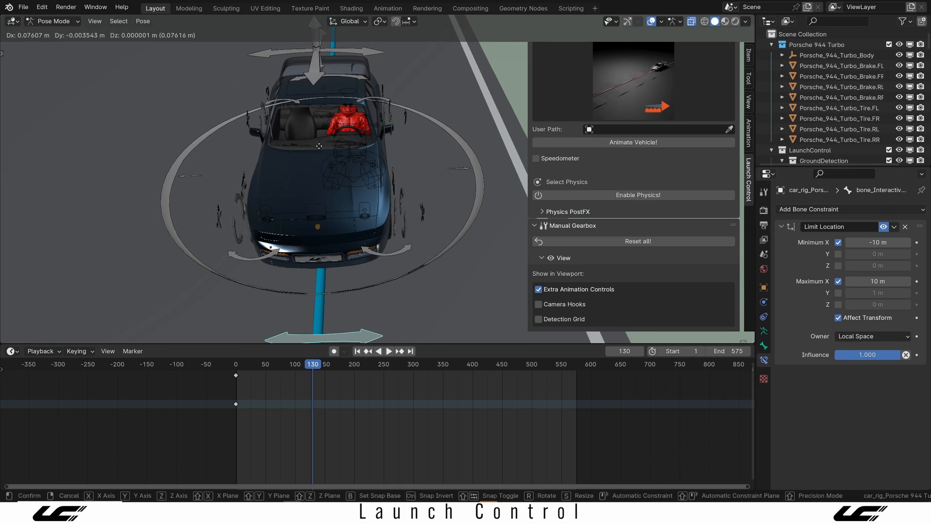
pyautogui.moveTo(319, 146); pyautogui.dragTo(341, 160)
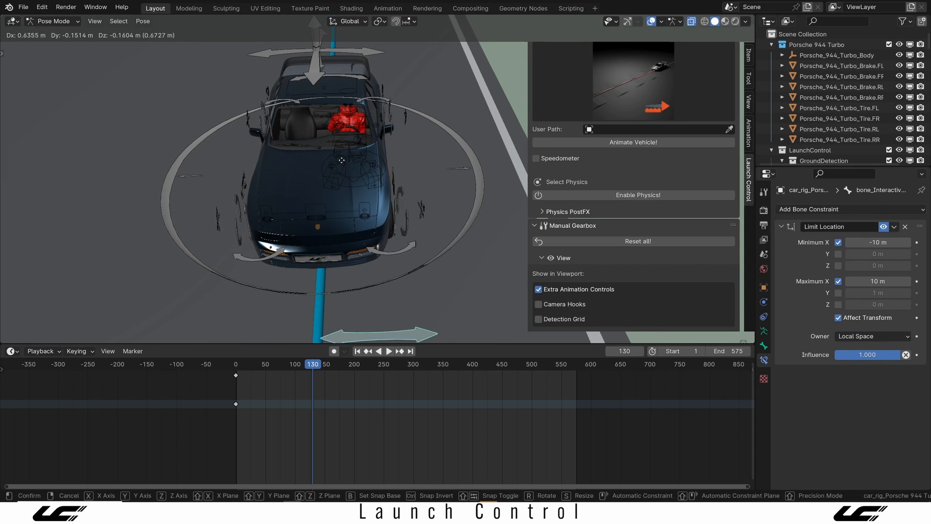
pyautogui.moveTo(341, 160); pyautogui.dragTo(308, 160)
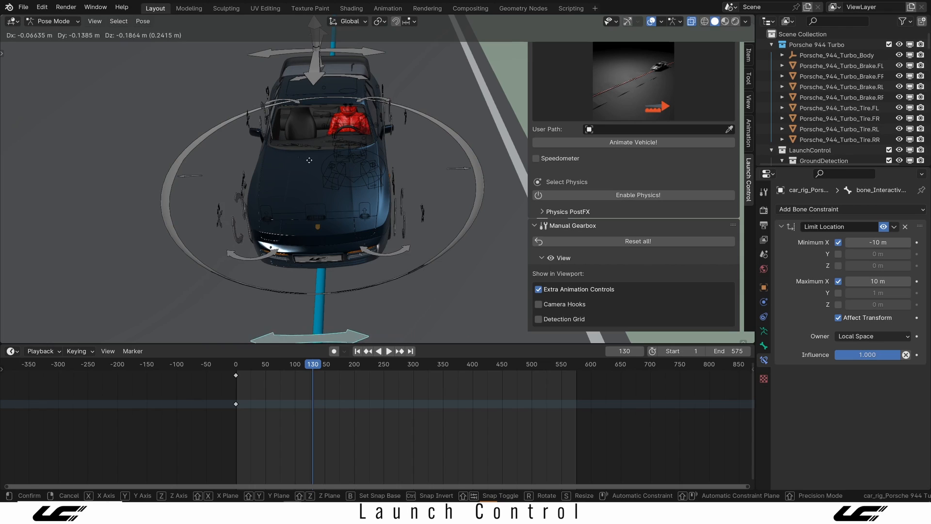